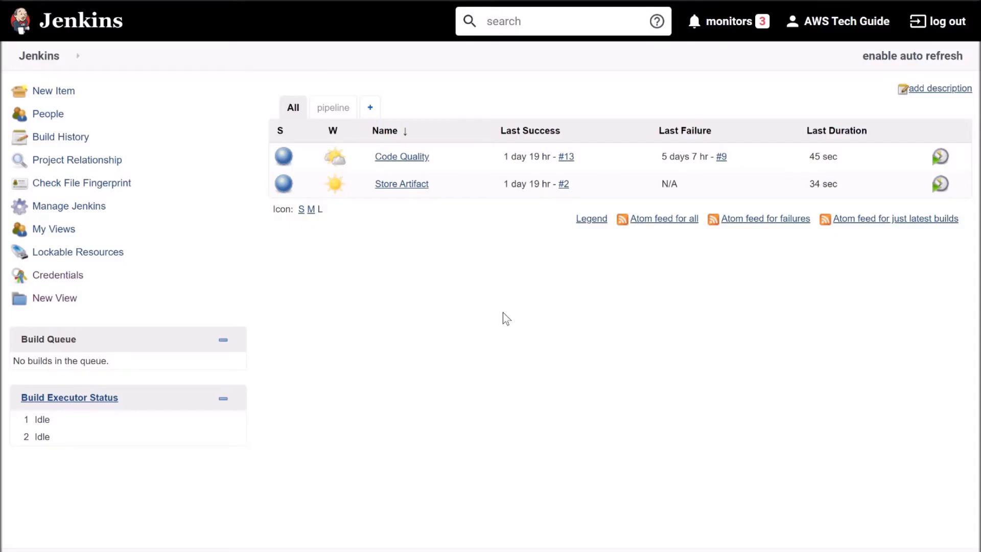
mouse_move(90, 209)
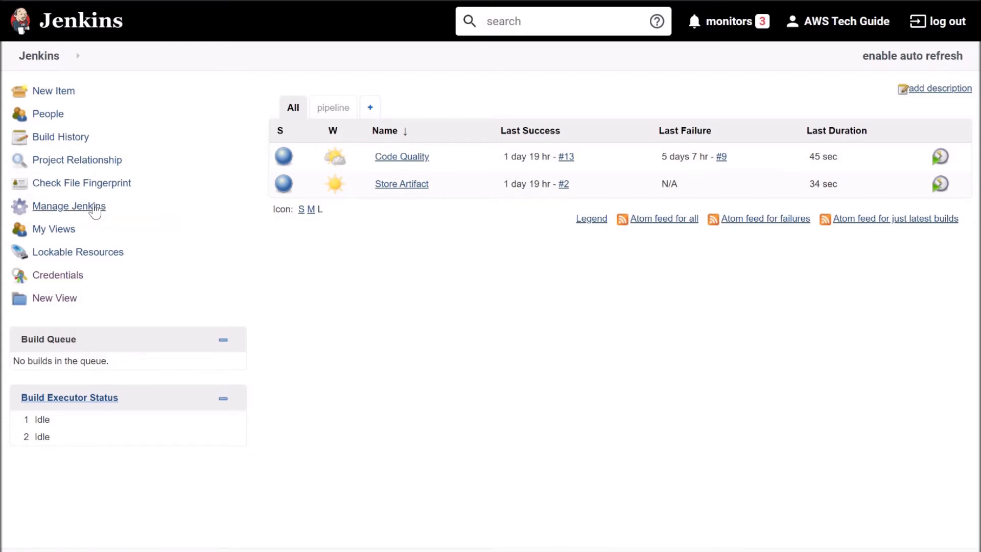
Go to Manage Jenkins from the dashboard sidebar and scroll to the plugin options.
left_click(68, 206)
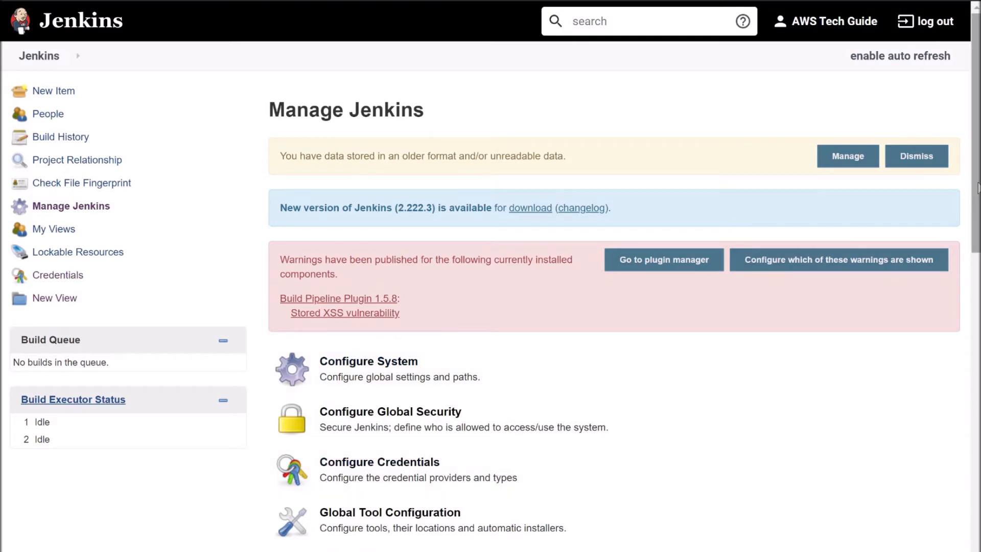
scroll("down", 3)
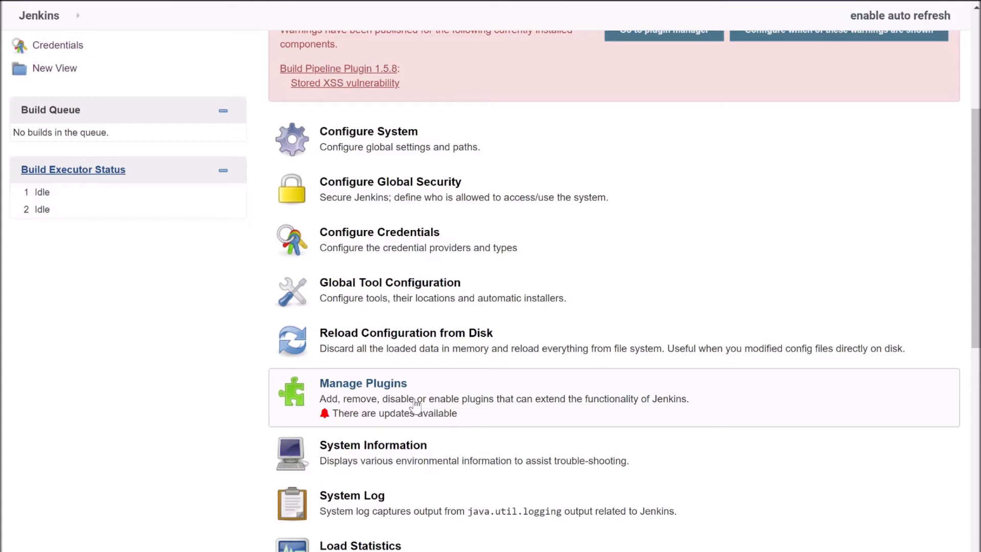
In Manage Plugins, filter Installed for 'cl' to find CloudBees Docker Build and Publish, then view Available plugins.
left_click(363, 384)
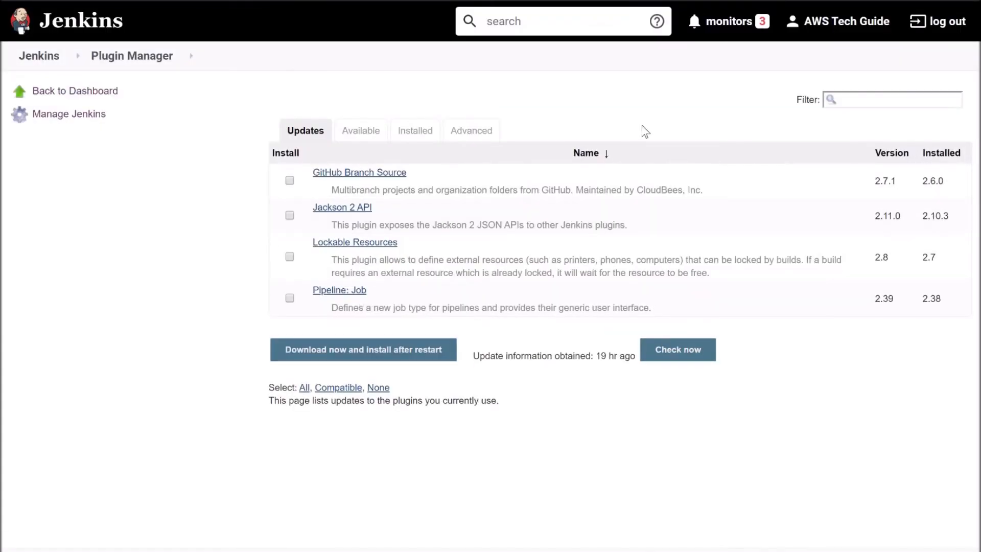
mouse_move(422, 138)
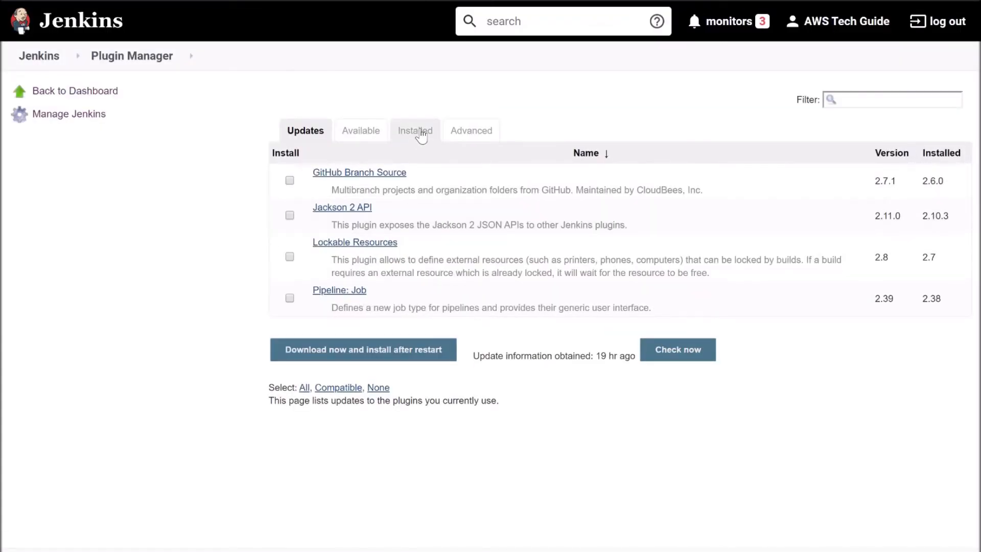
left_click(415, 131)
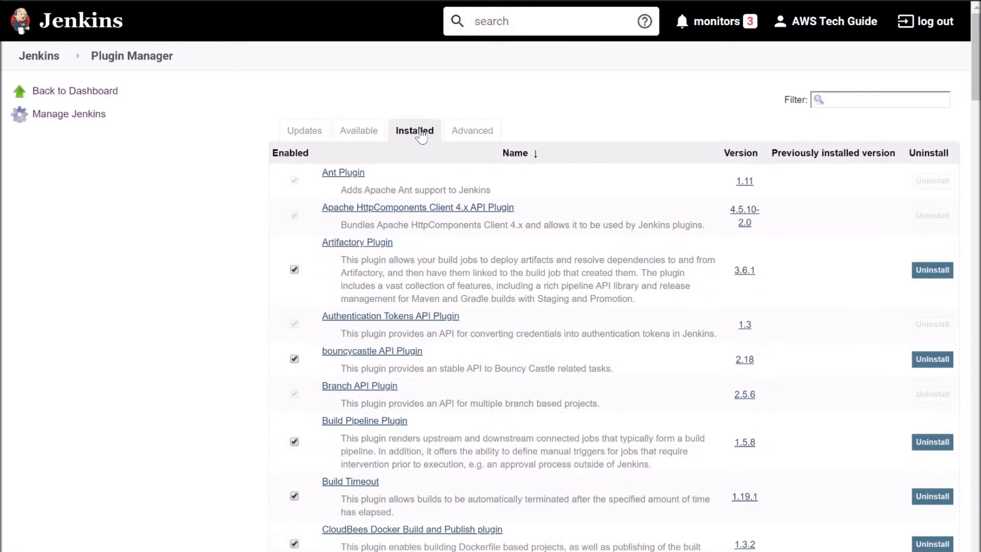
mouse_move(663, 114)
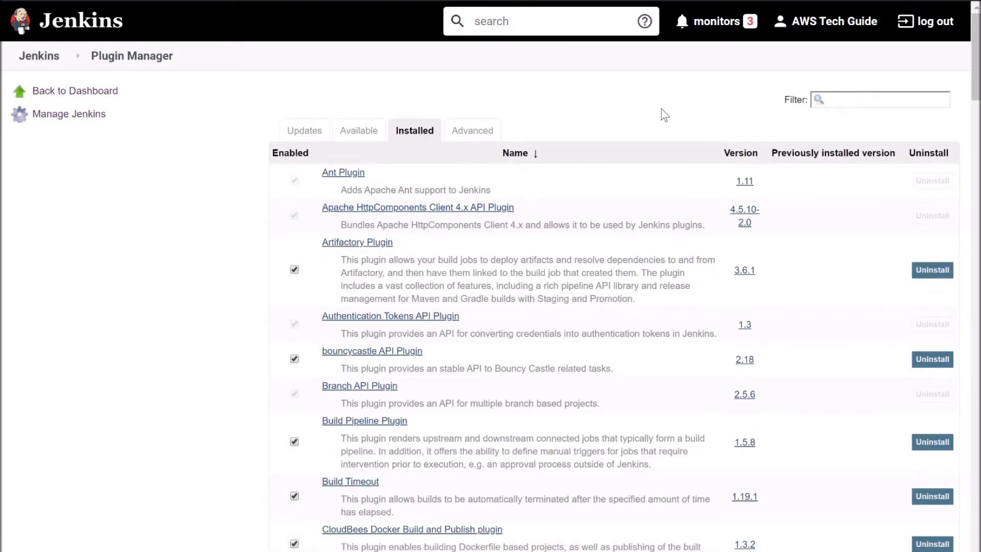
left_click(880, 100)
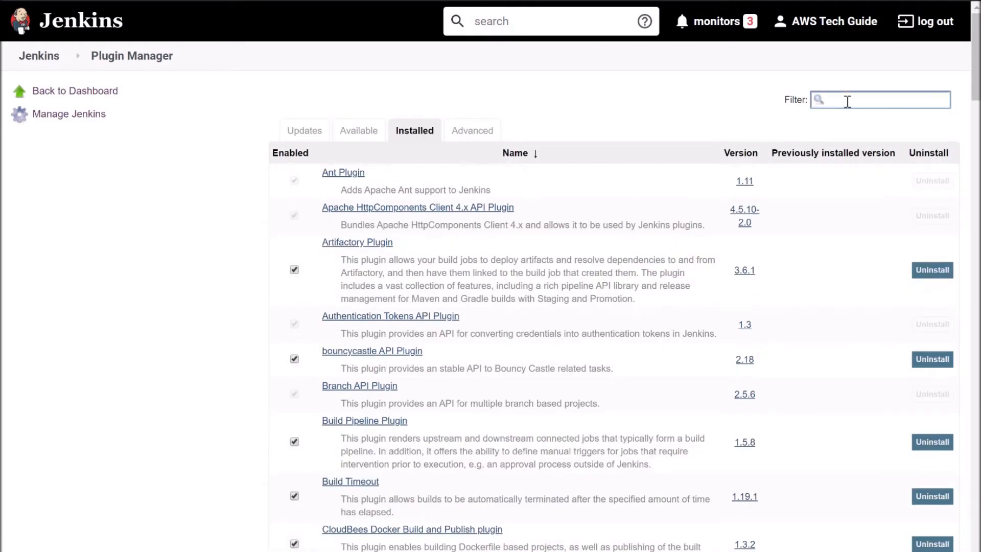
type("cloudb")
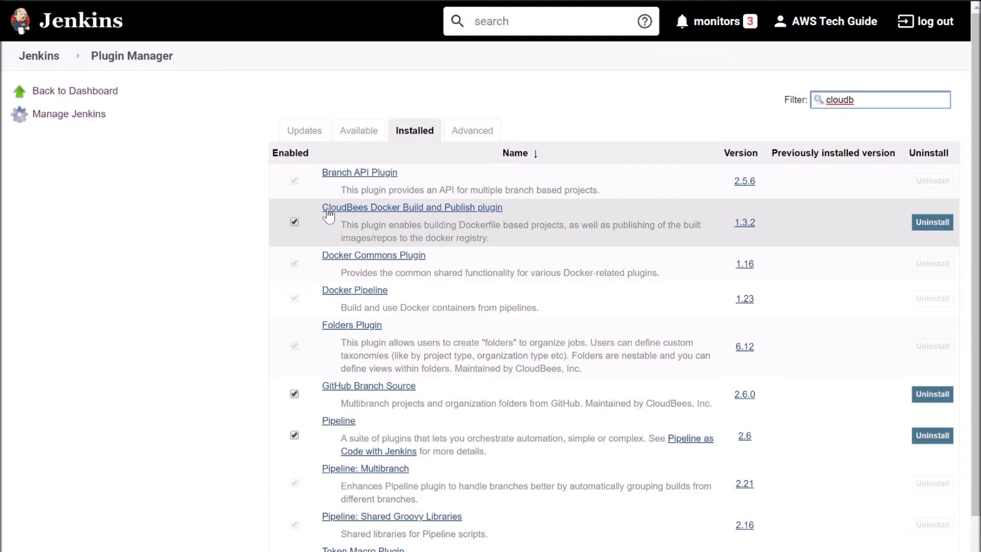
mouse_move(390, 211)
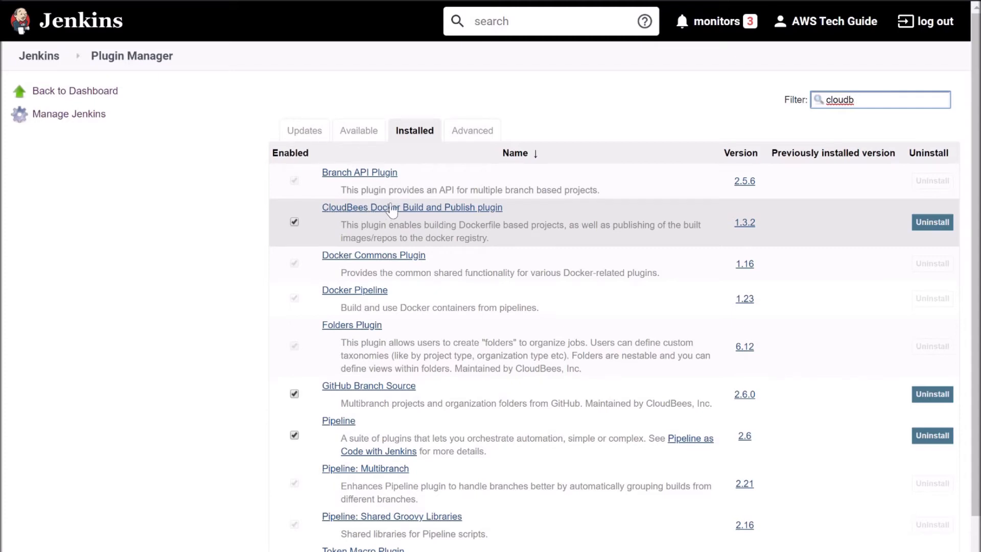
mouse_move(503, 213)
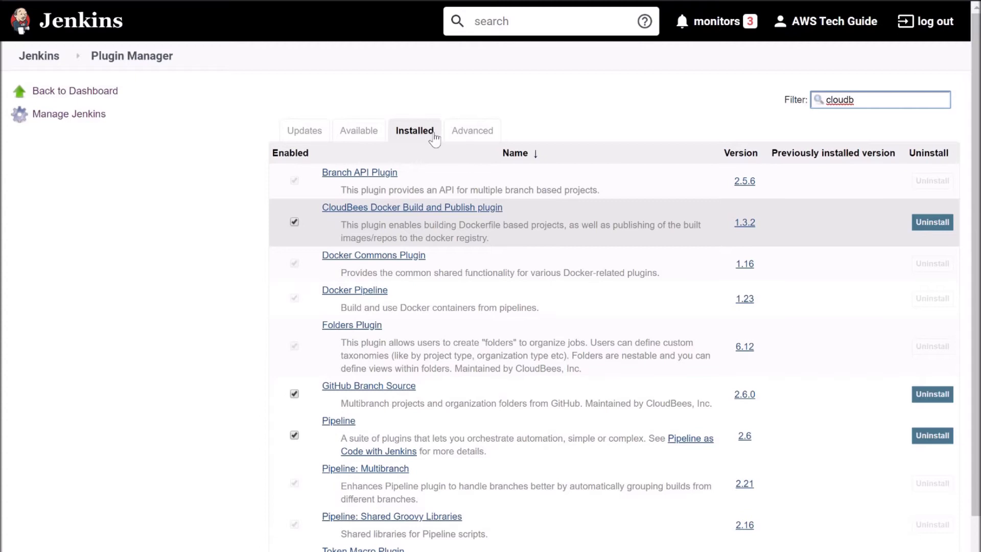
mouse_move(364, 138)
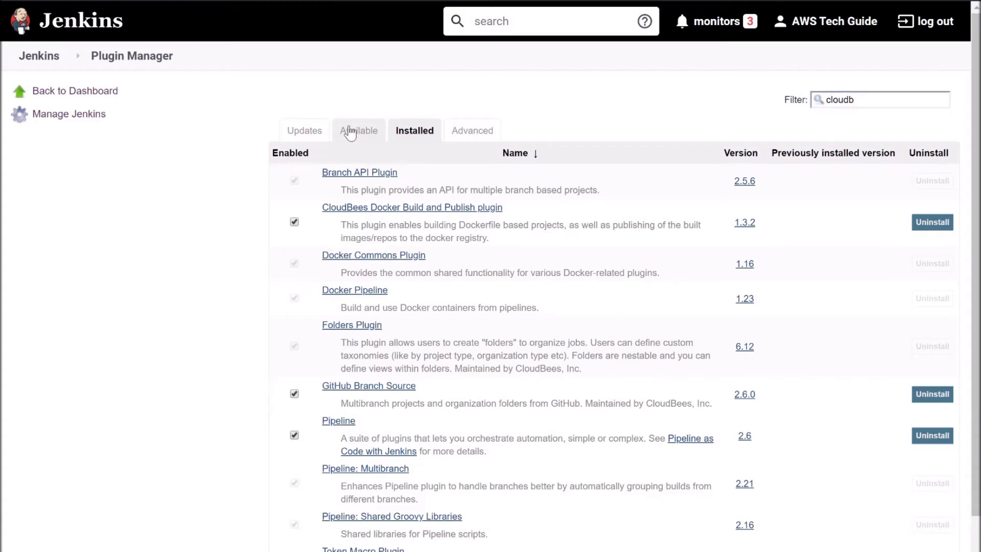
left_click(358, 131)
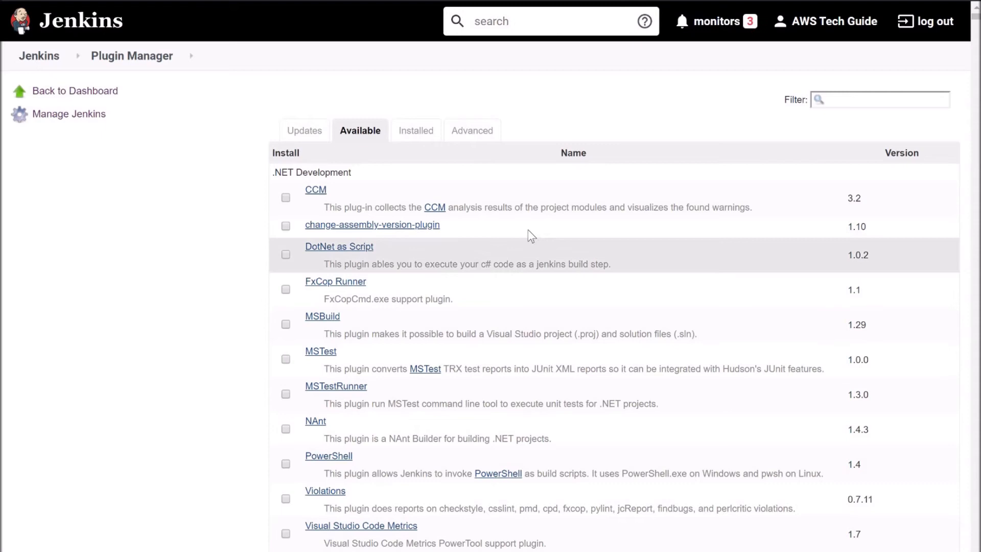
mouse_move(49, 60)
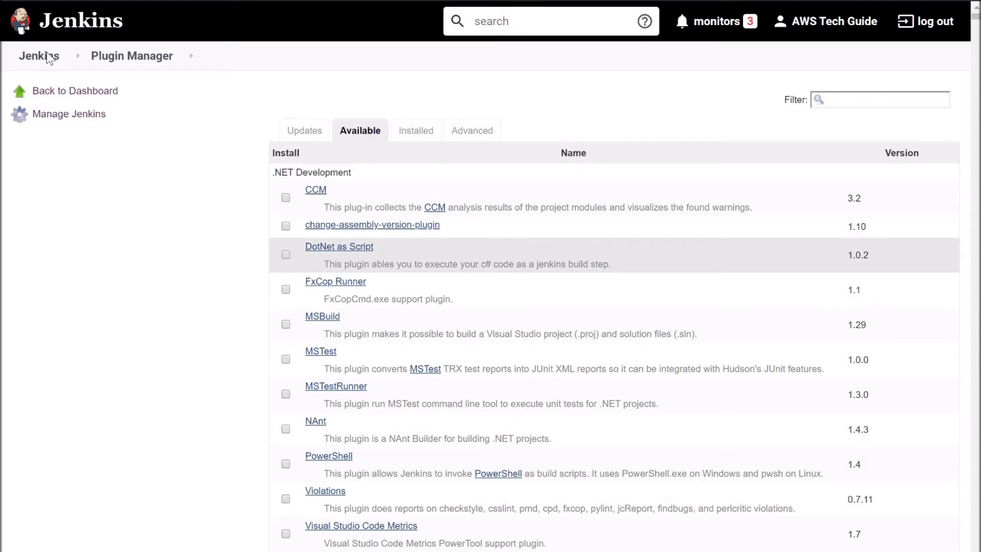
mouse_move(40, 68)
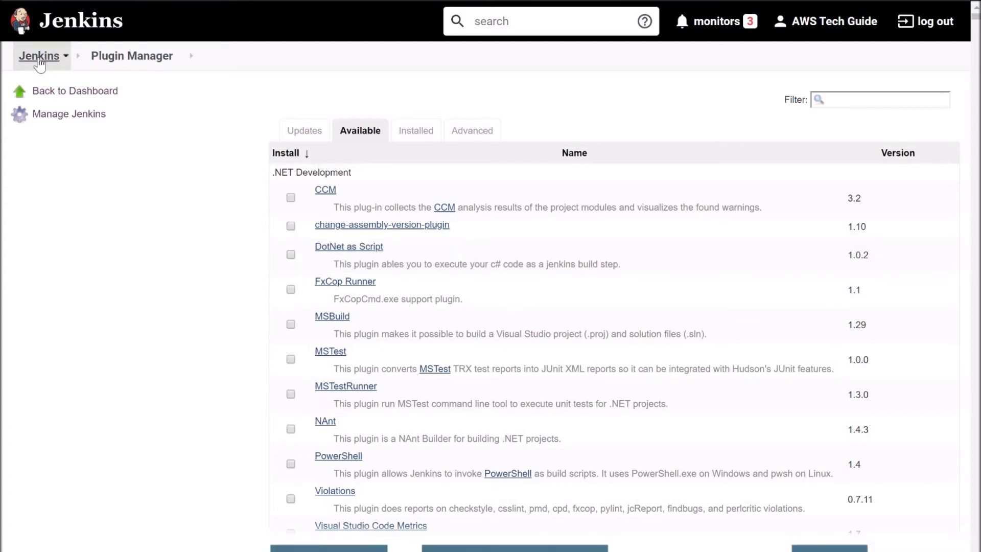
From the dashboard, create a Freestyle project named 'Docker Build' and confirm it.
left_click(35, 55)
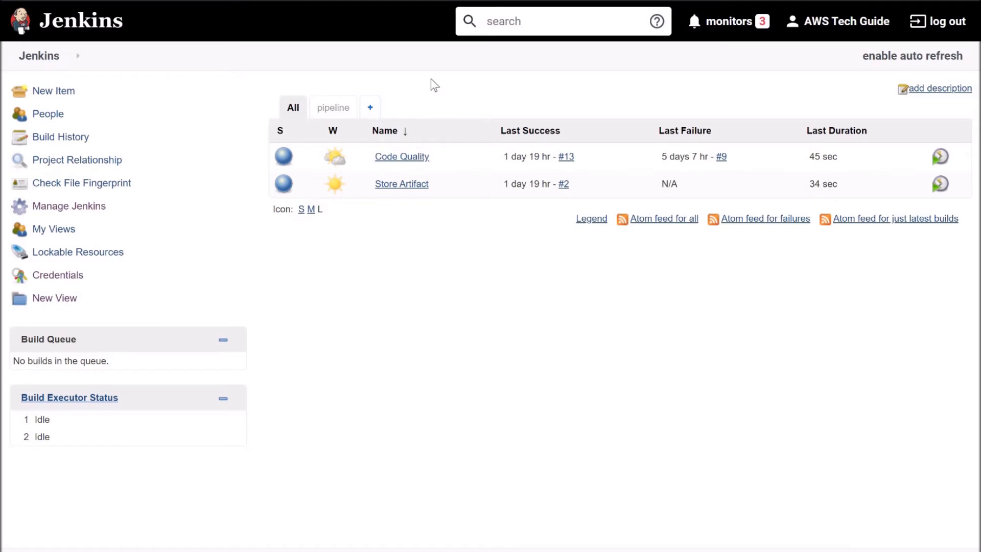
mouse_move(56, 91)
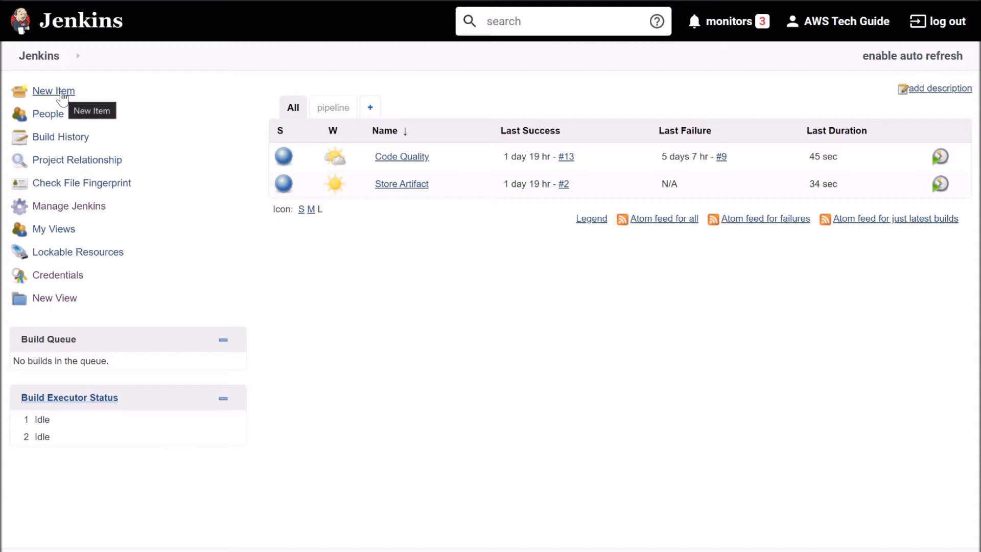
left_click(53, 91)
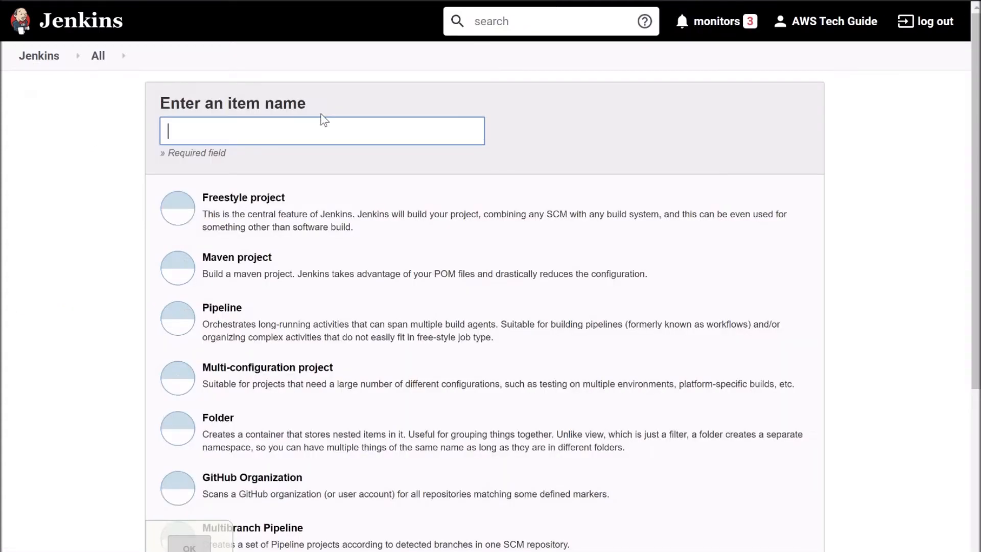
type("D")
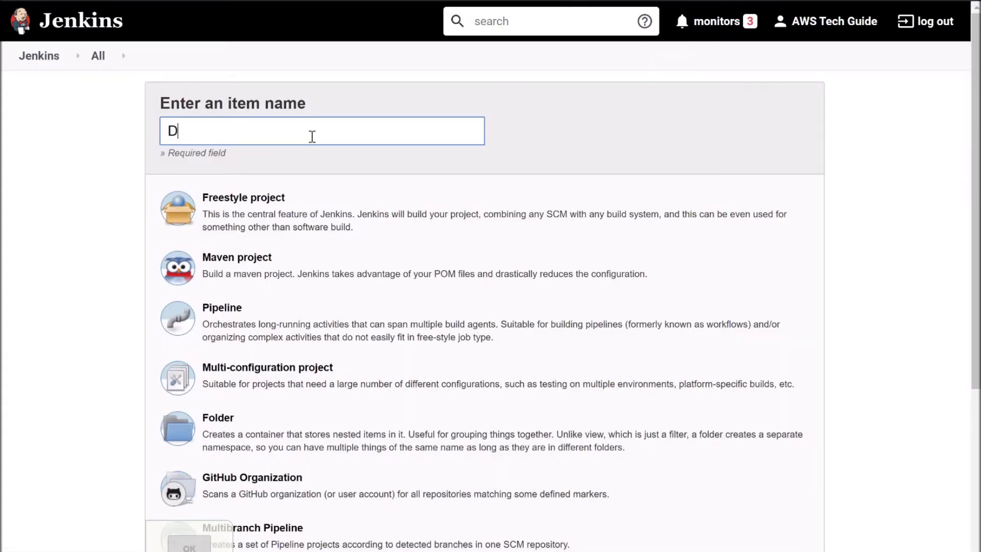
type("coker Build")
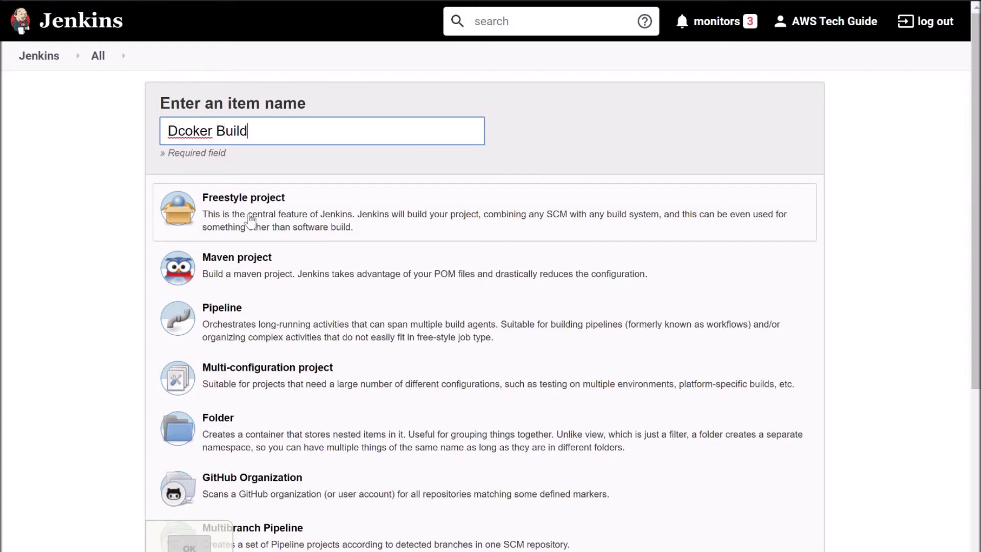
double_click(192, 131)
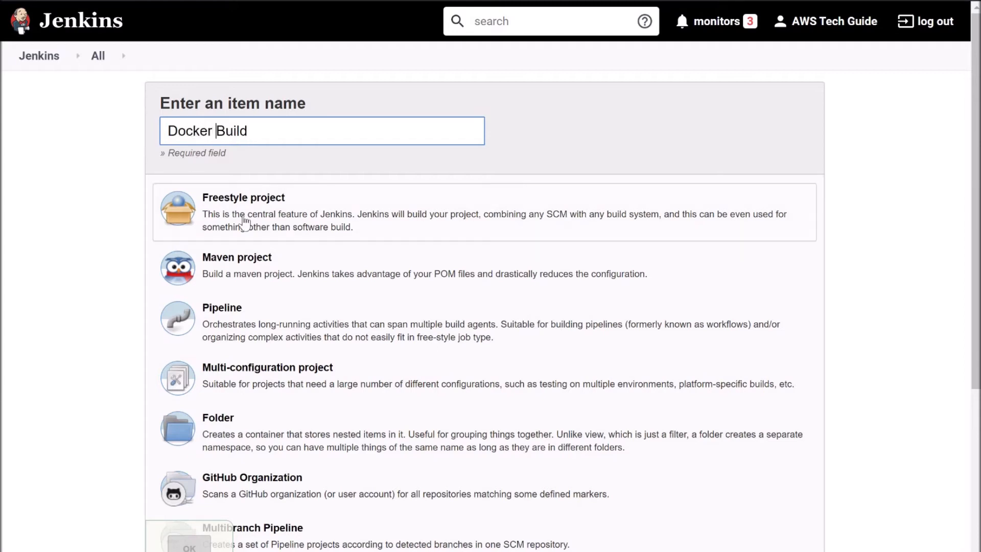
left_click(243, 211)
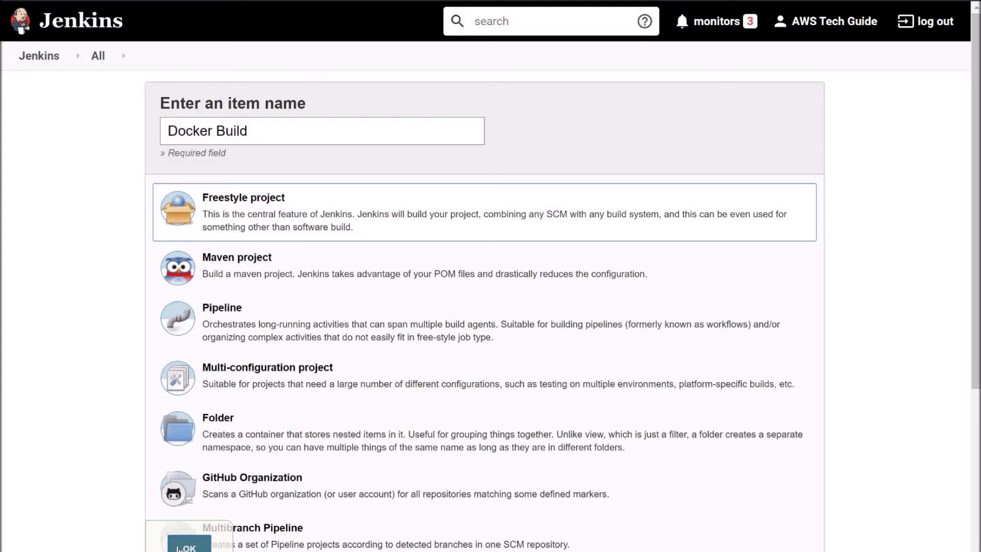
left_click(186, 546)
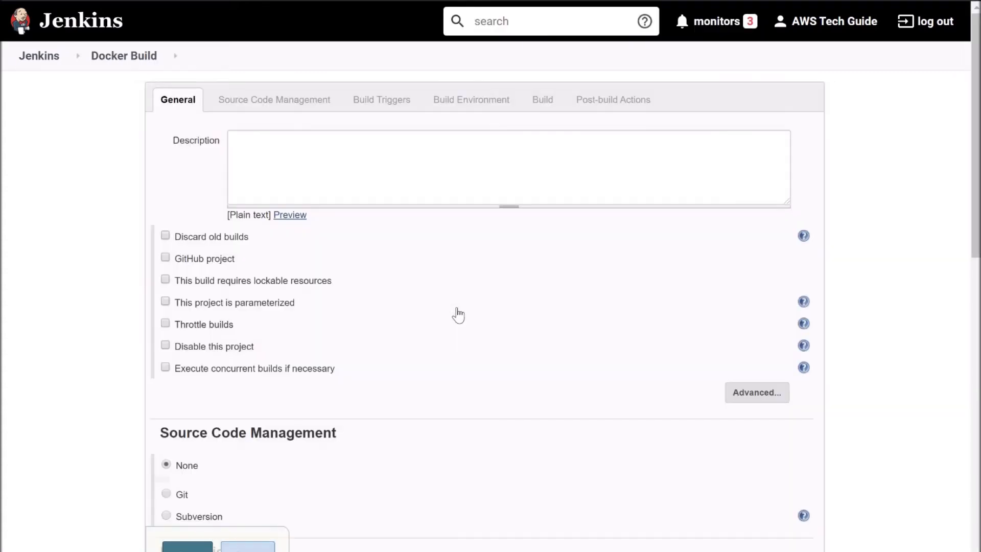
Under Source Code Management, choose Git as the job's source.
left_click(274, 100)
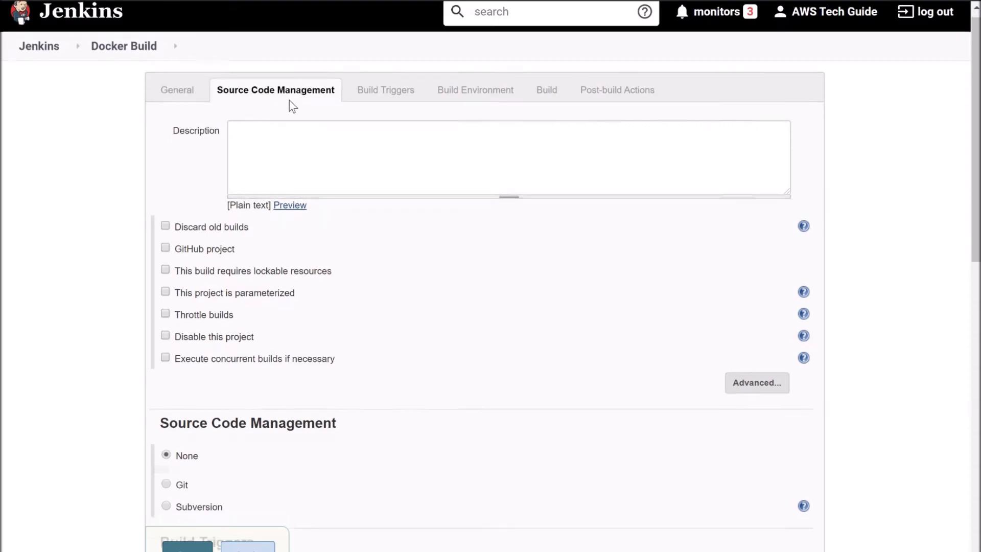
scroll("down", 3)
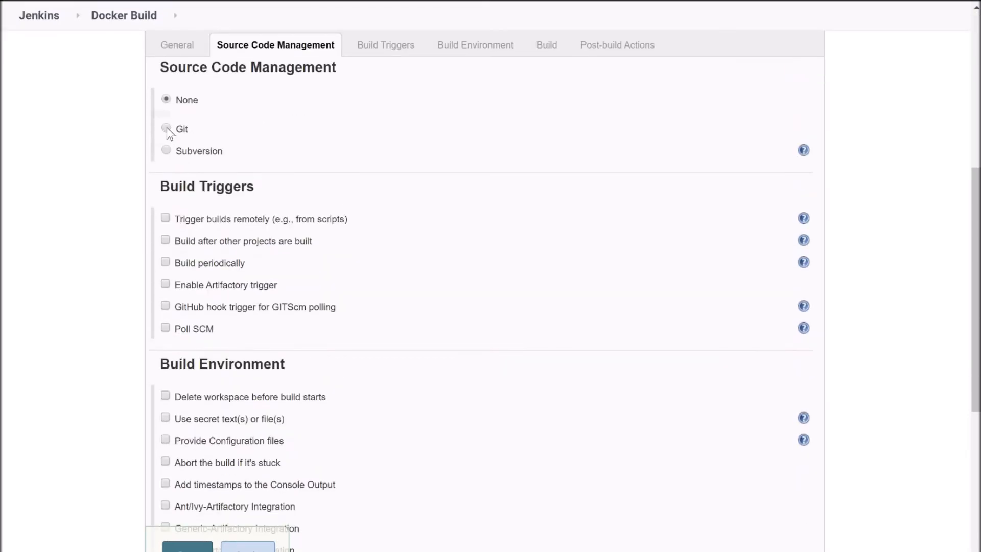
left_click(166, 129)
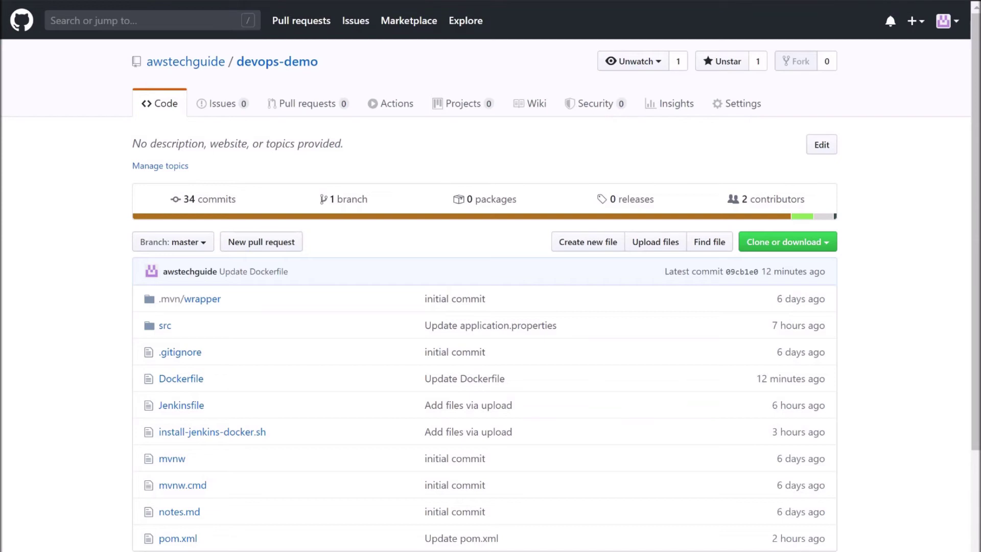
mouse_move(458, 83)
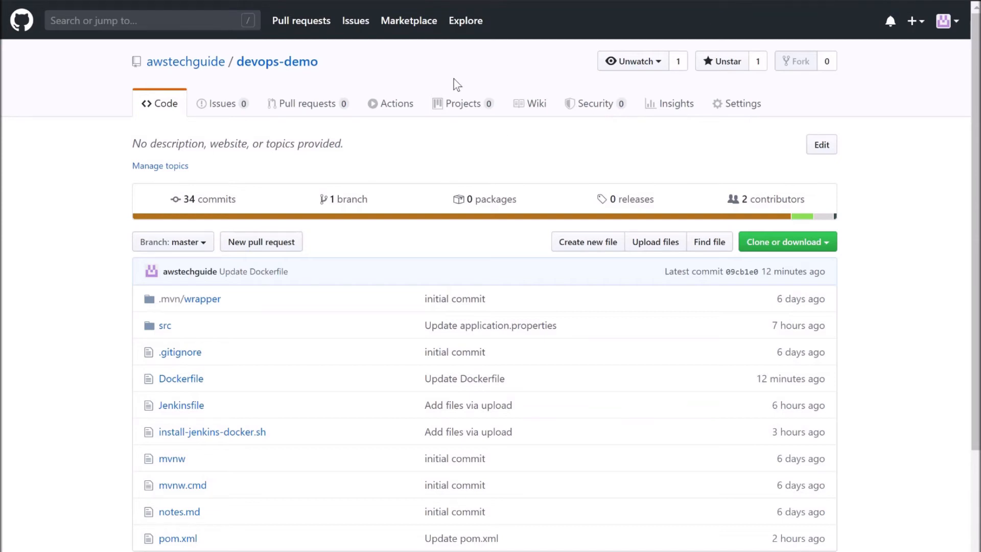
mouse_move(832, 246)
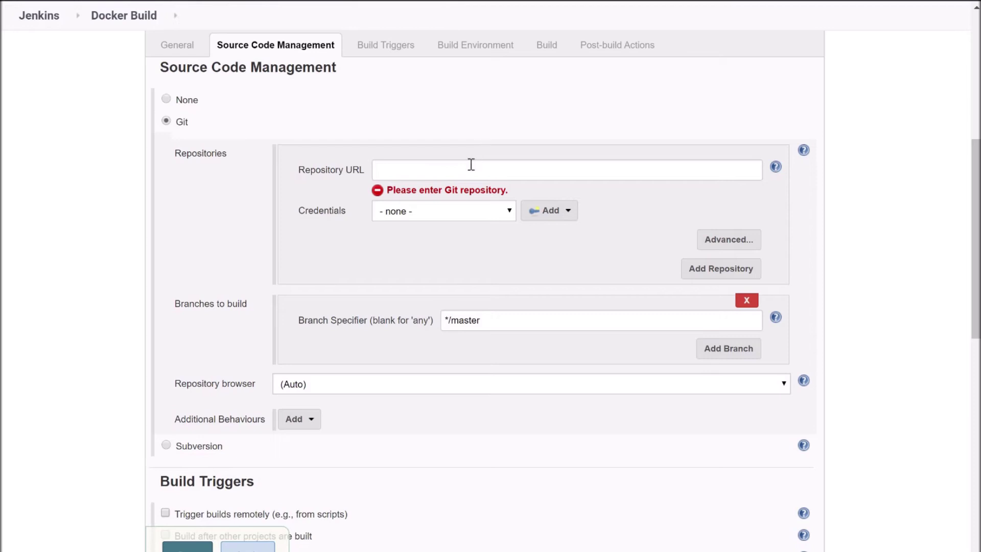
type("https://github.com/awstechguide/devops-demo.git")
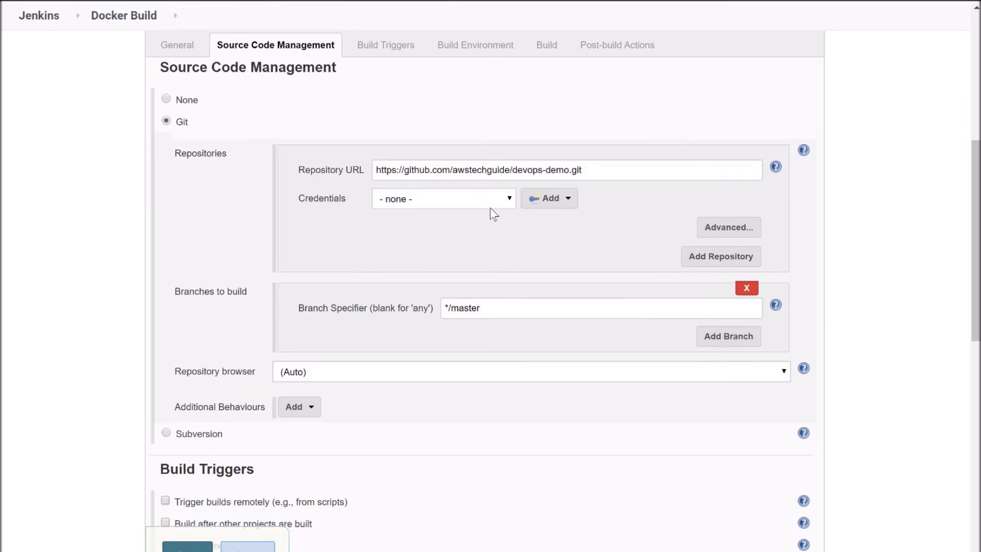
mouse_move(511, 222)
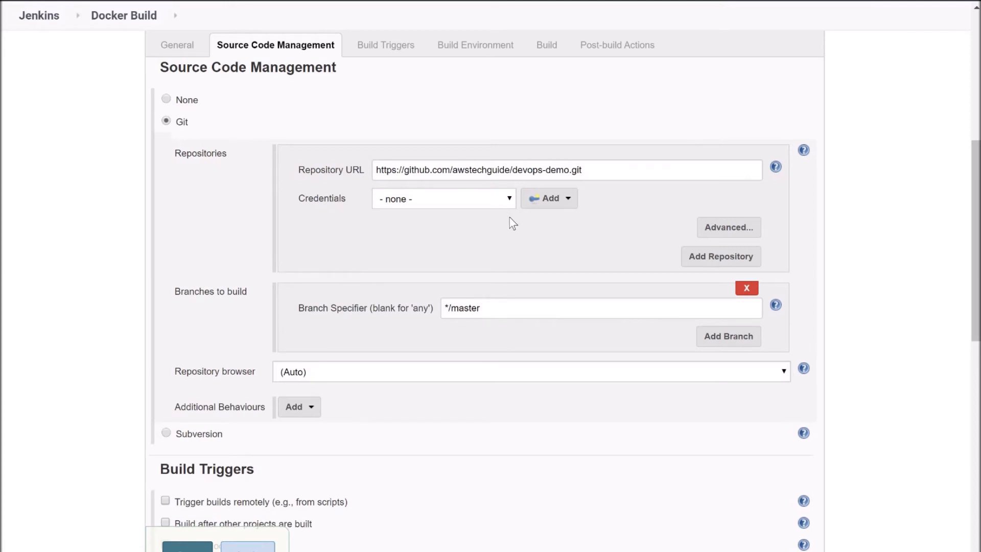
mouse_move(975, 153)
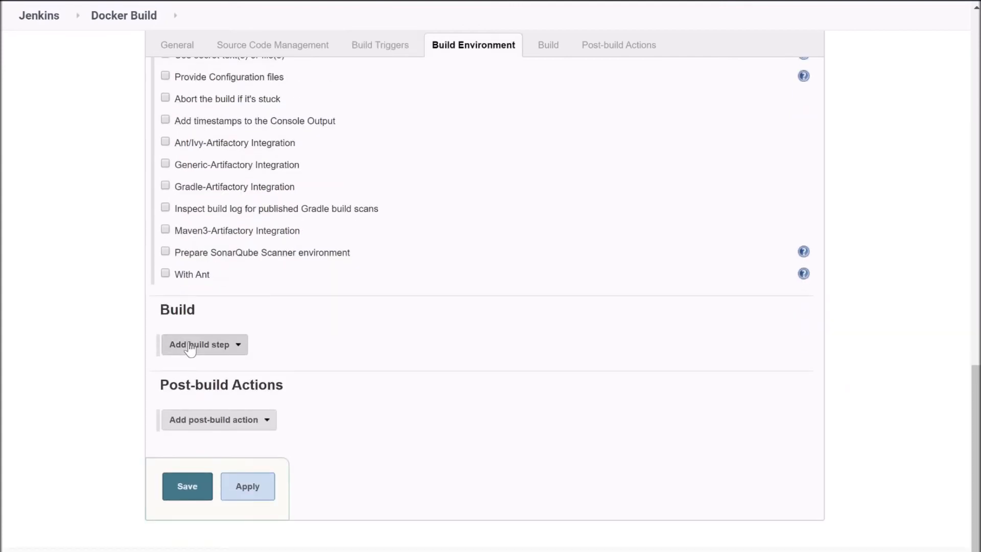
Add an Invoke top-level Maven targets step using the maven installation with goal install.
left_click(201, 344)
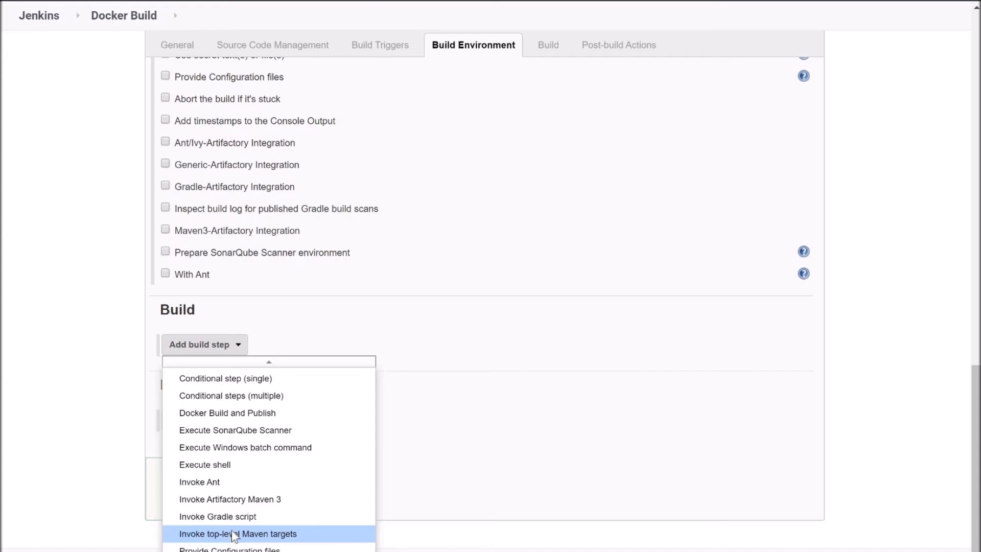
left_click(237, 534)
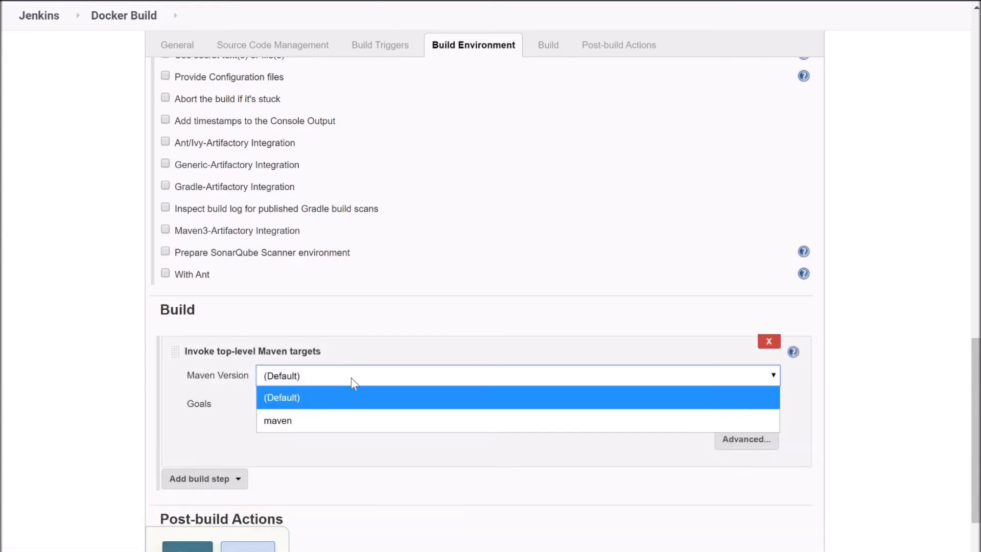
left_click(277, 421)
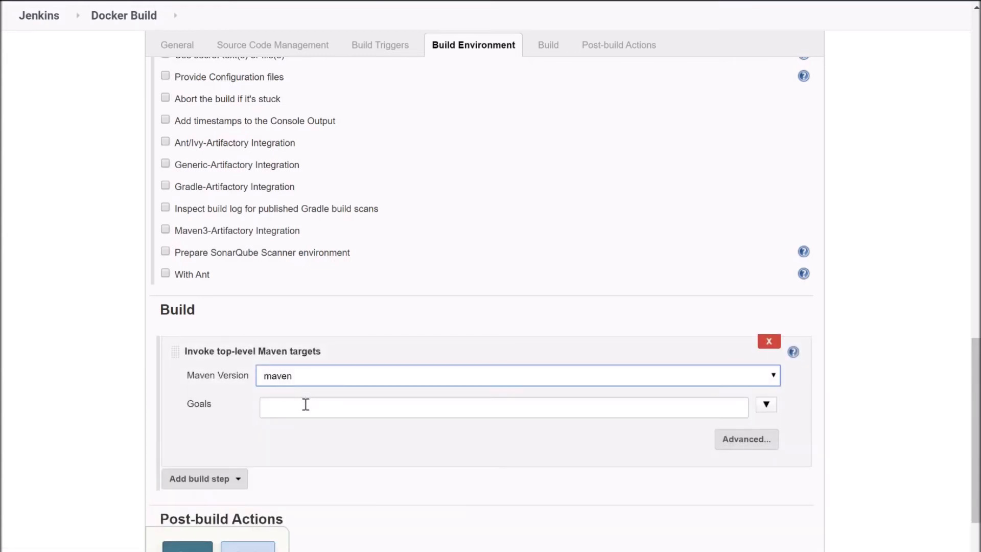
left_click(503, 403)
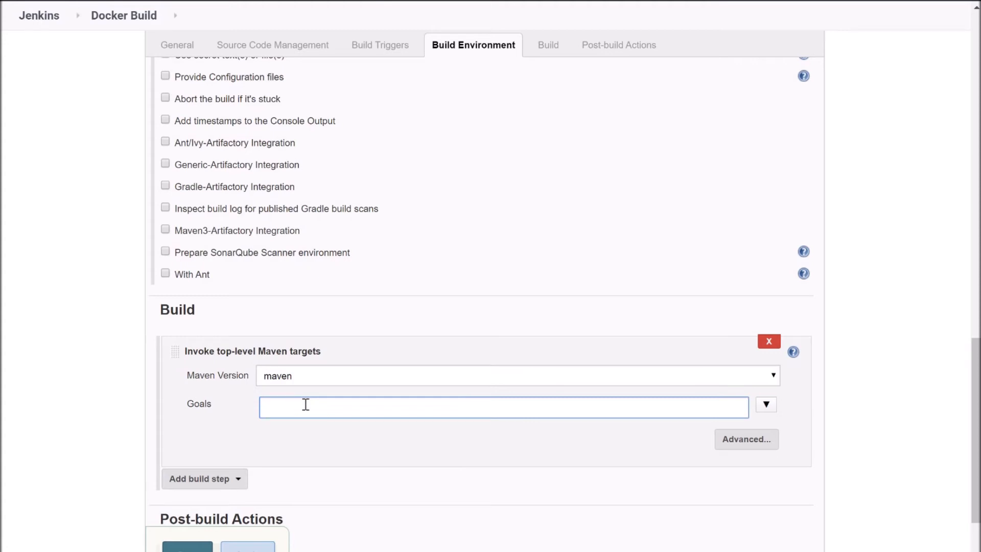
type("install")
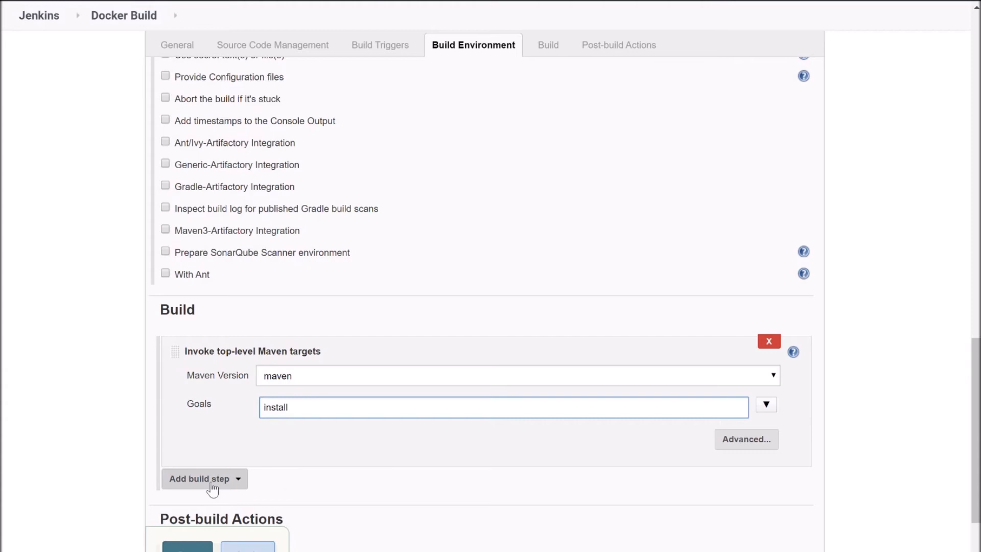
Add a Docker Build and Publish build step after the Maven step.
left_click(201, 479)
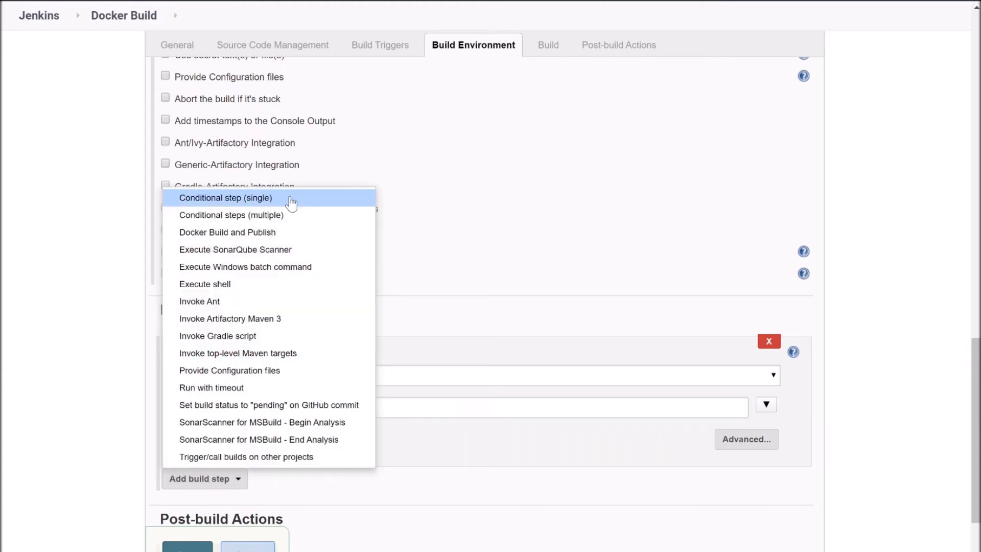
mouse_move(198, 237)
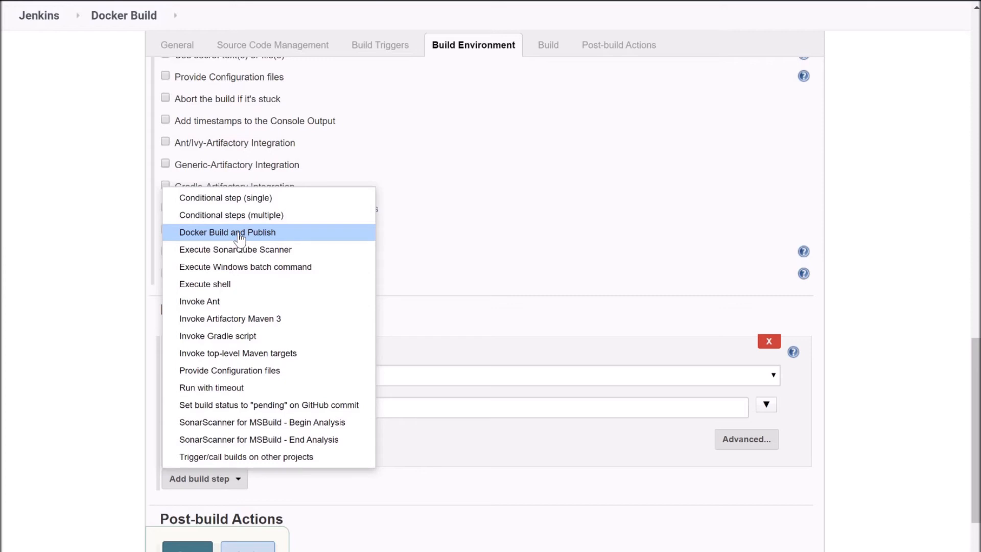
left_click(227, 233)
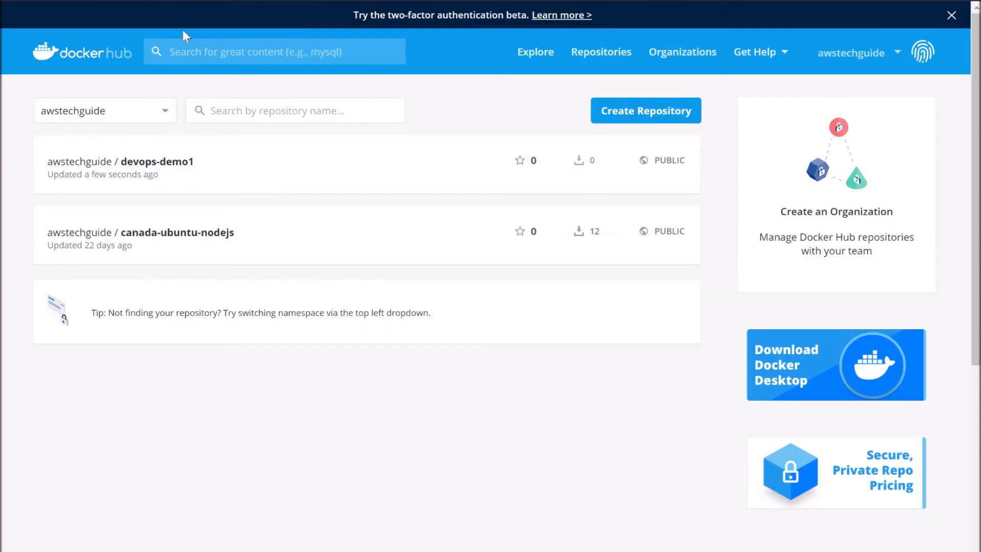
mouse_move(137, 105)
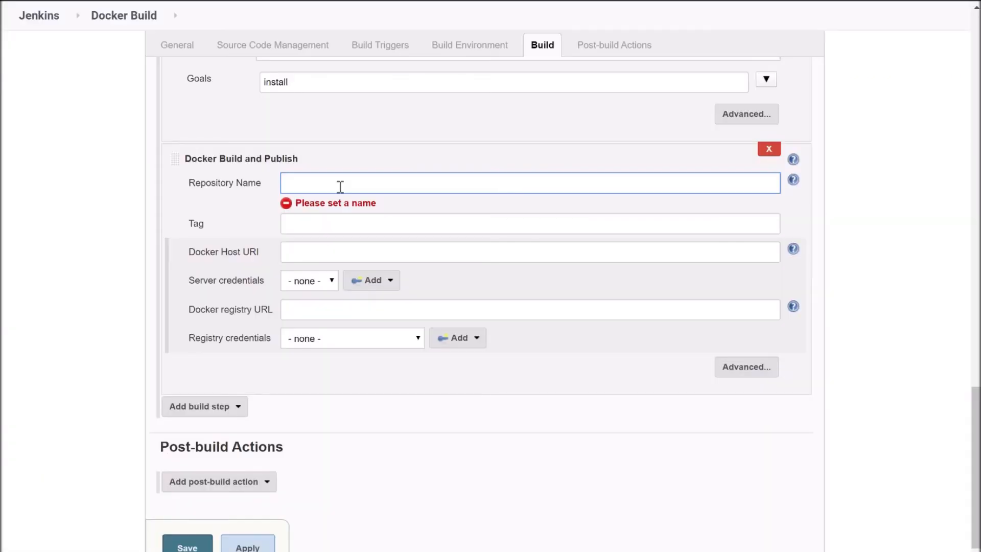
Set Repository Name awstechguide/devops-demo, Tag latest, and choose the saved docker registry credential.
type("awstech")
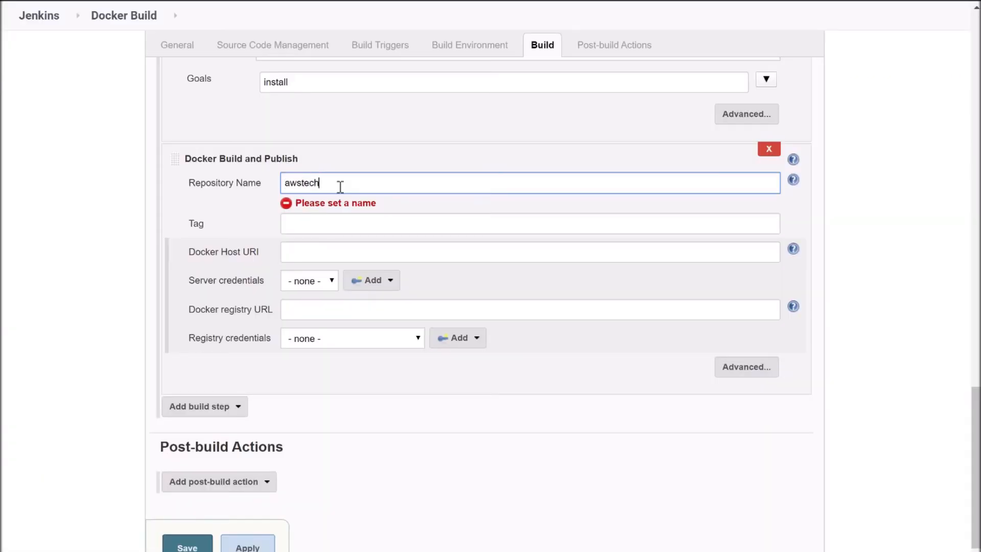
type("guide")
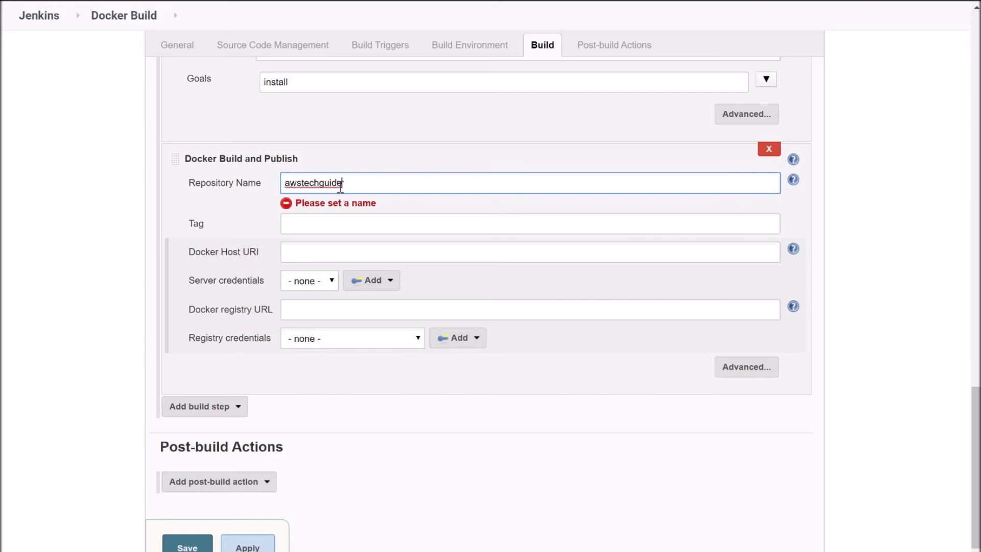
type("/devop")
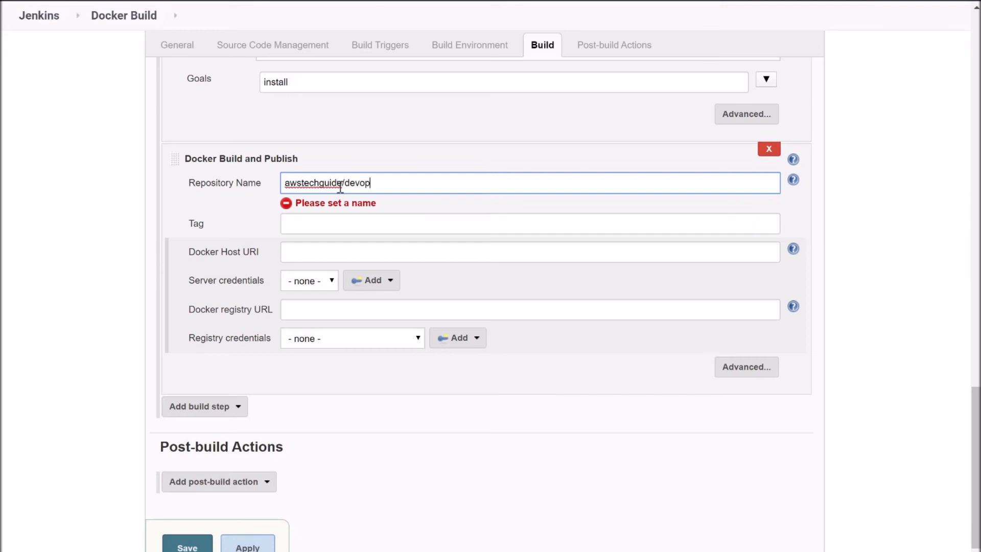
type("s-demo")
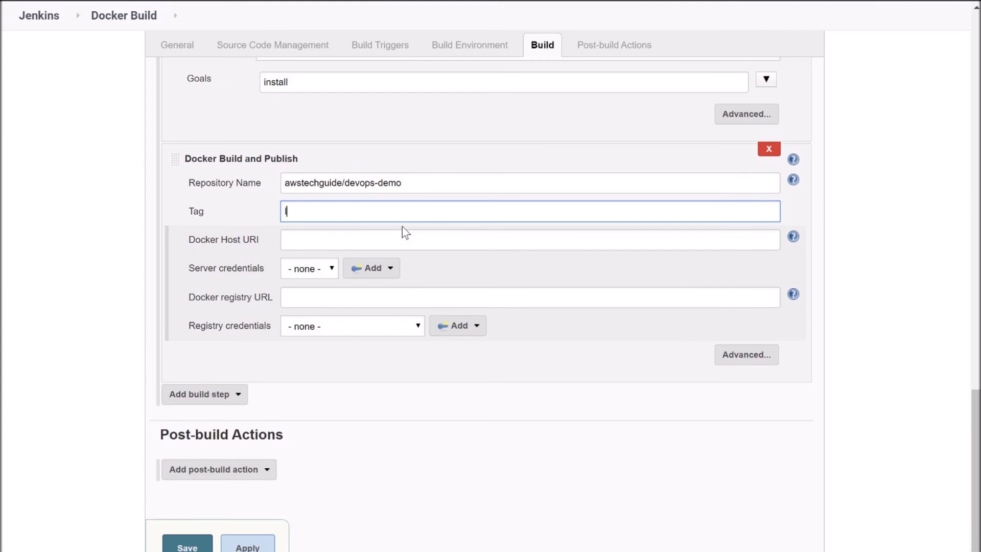
type("late")
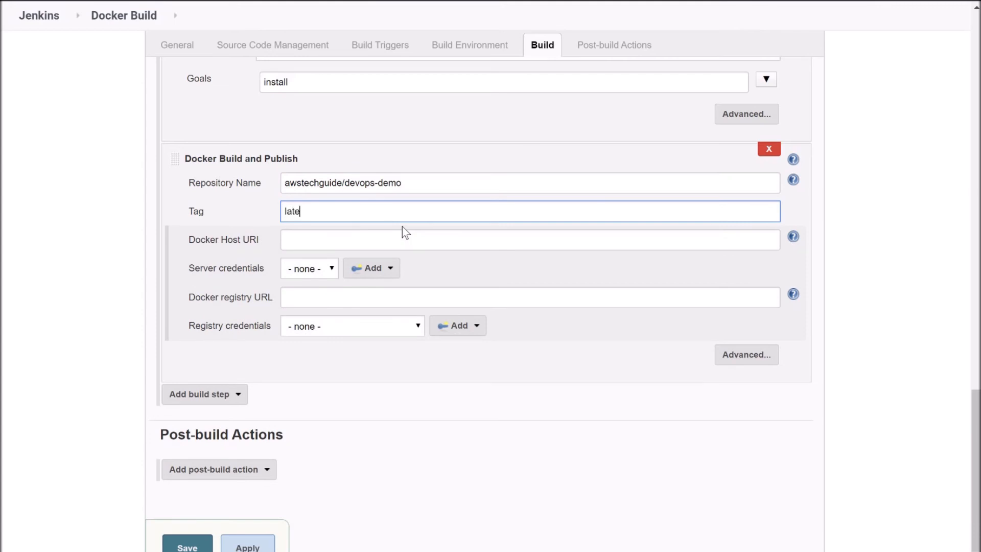
type("st")
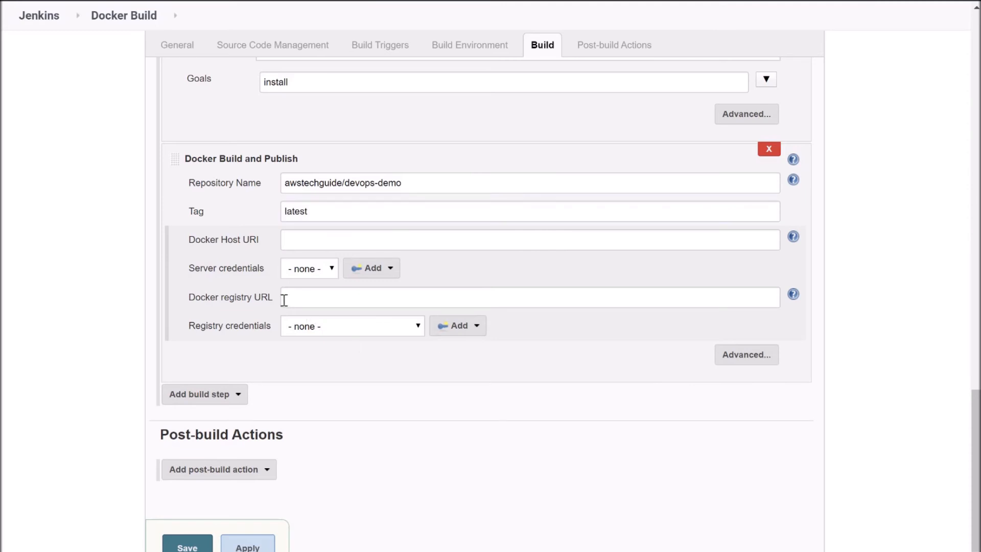
mouse_move(194, 331)
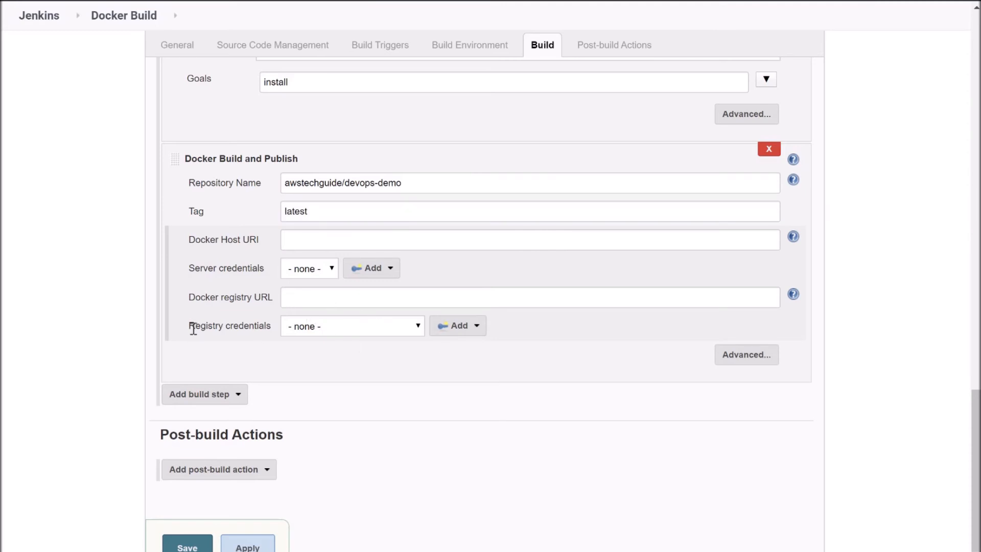
mouse_move(370, 329)
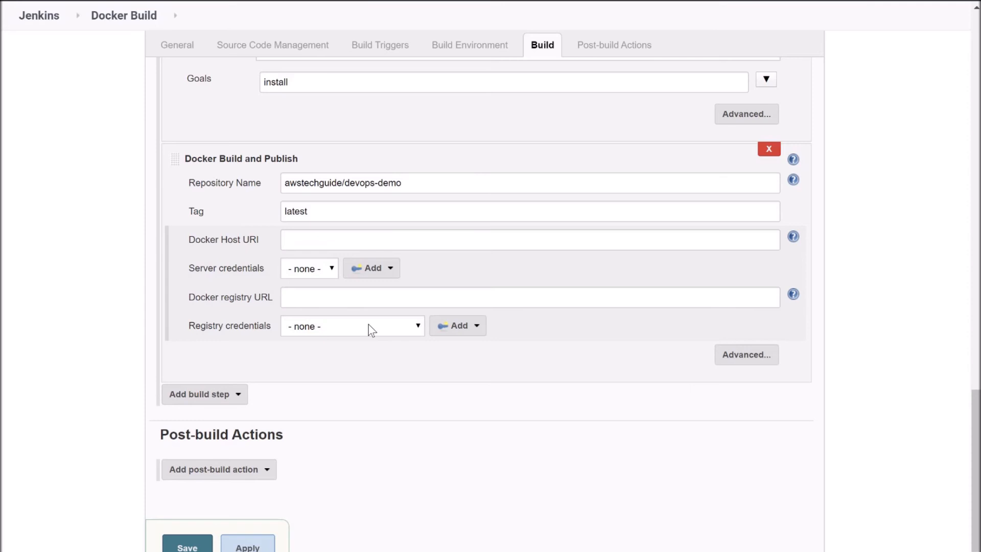
left_click(352, 327)
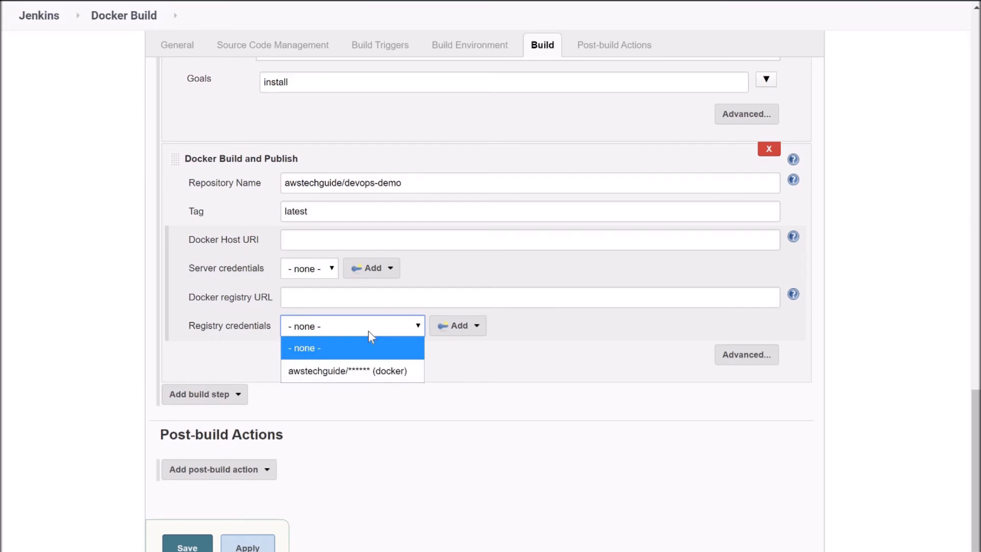
left_click(348, 371)
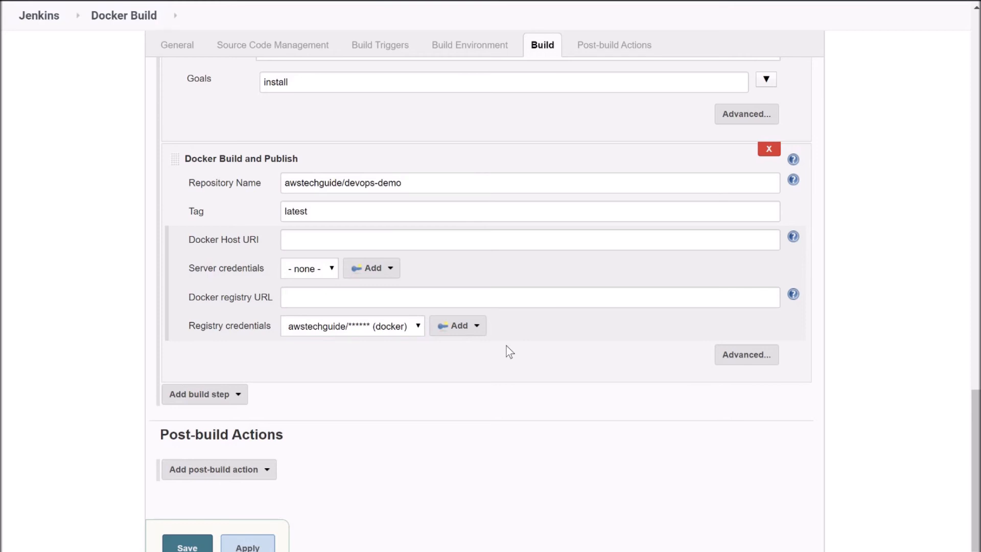
mouse_move(474, 331)
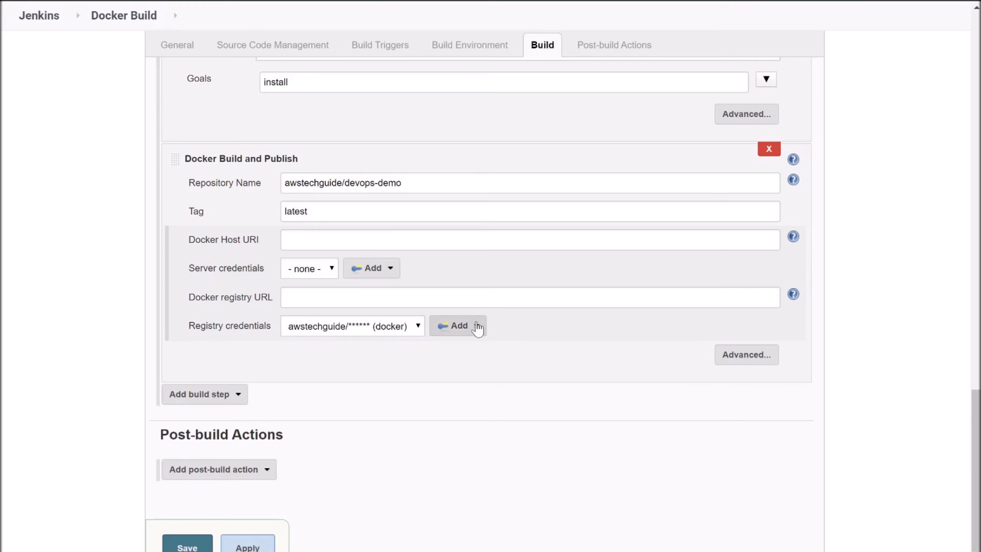
Add a Jenkins username-with-password credential for awstechguide with ID docker-id and a short description.
left_click(458, 326)
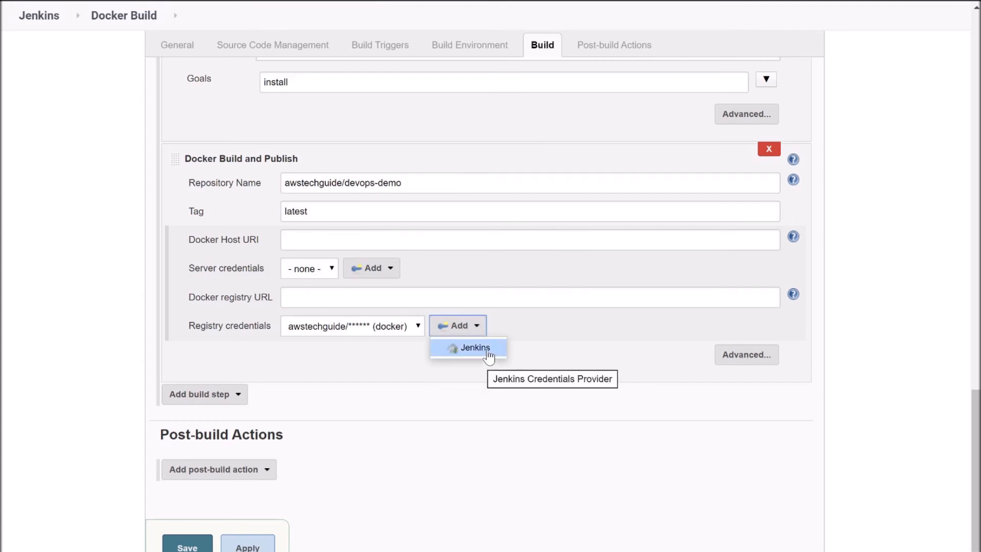
left_click(472, 348)
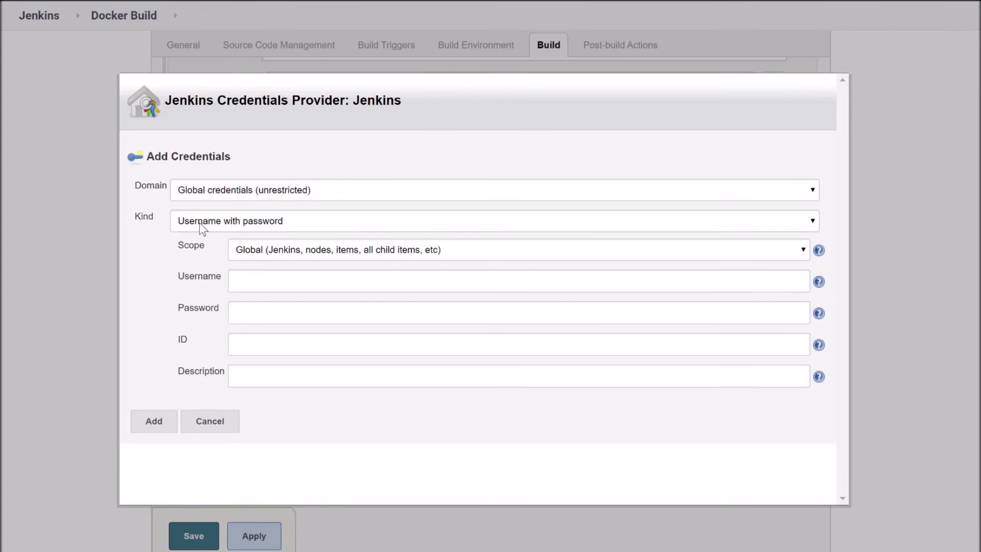
mouse_move(211, 225)
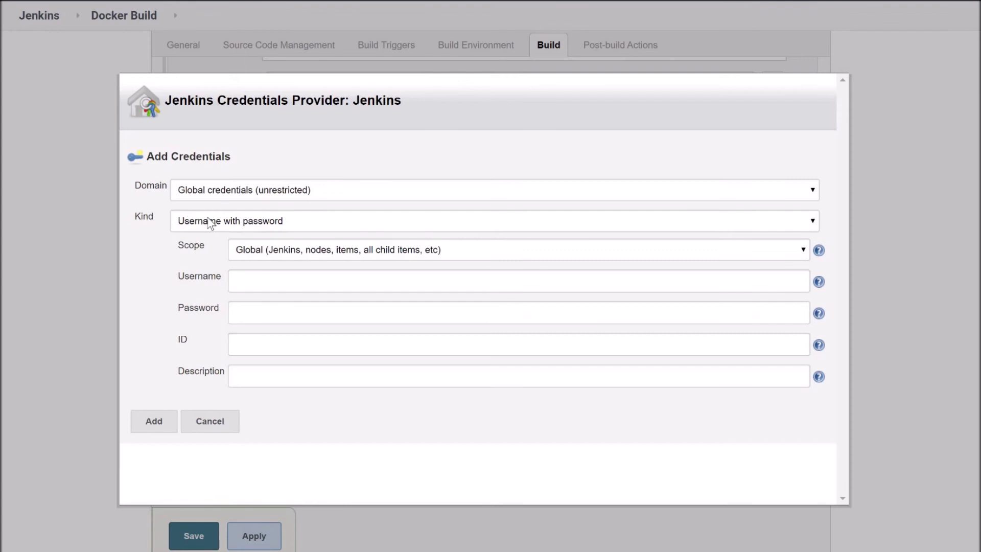
left_click(492, 216)
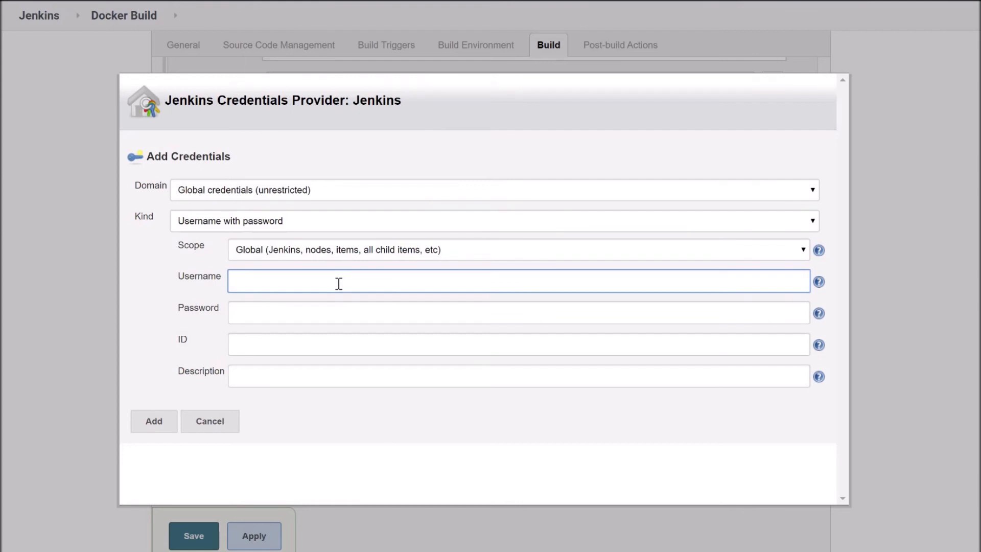
left_click(337, 282)
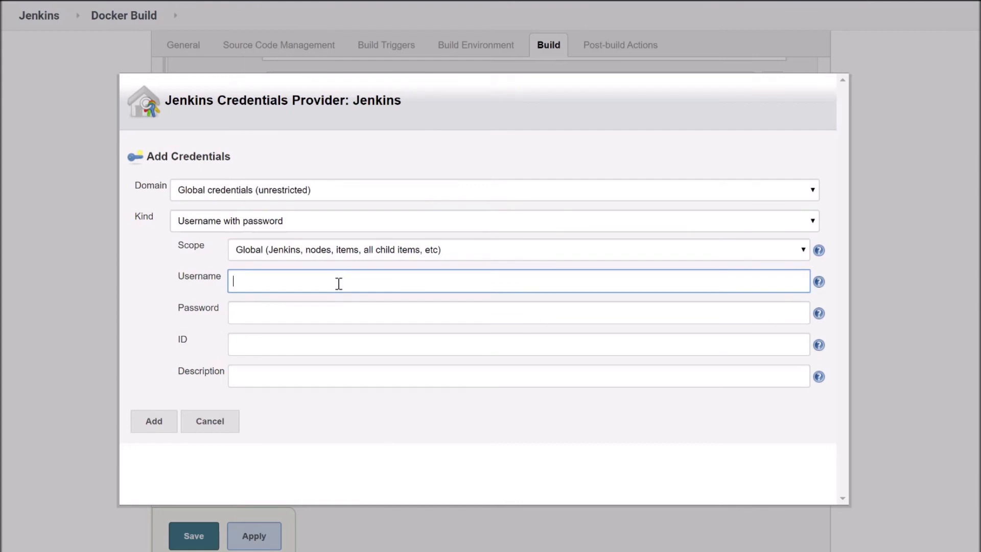
type("awstechguide")
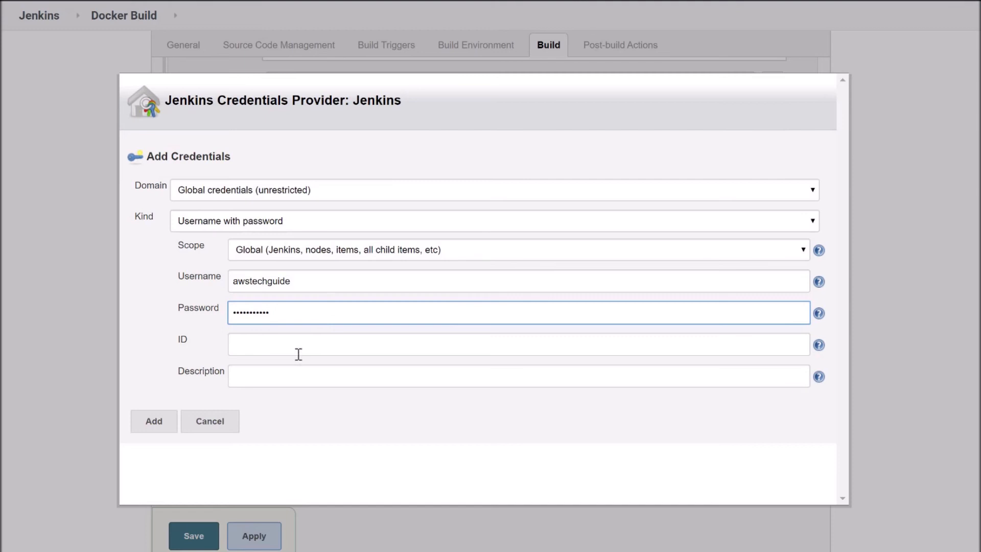
type("docker-i")
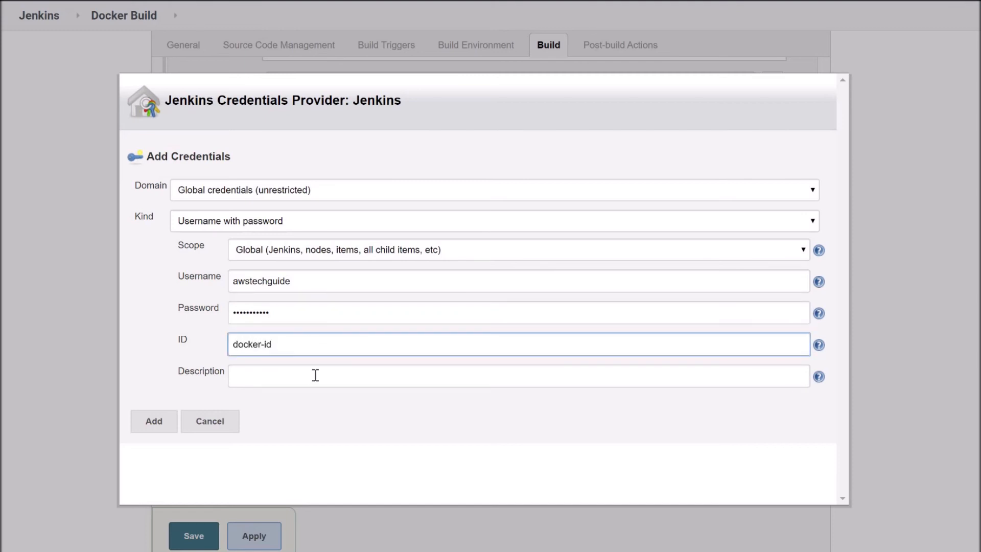
type("de")
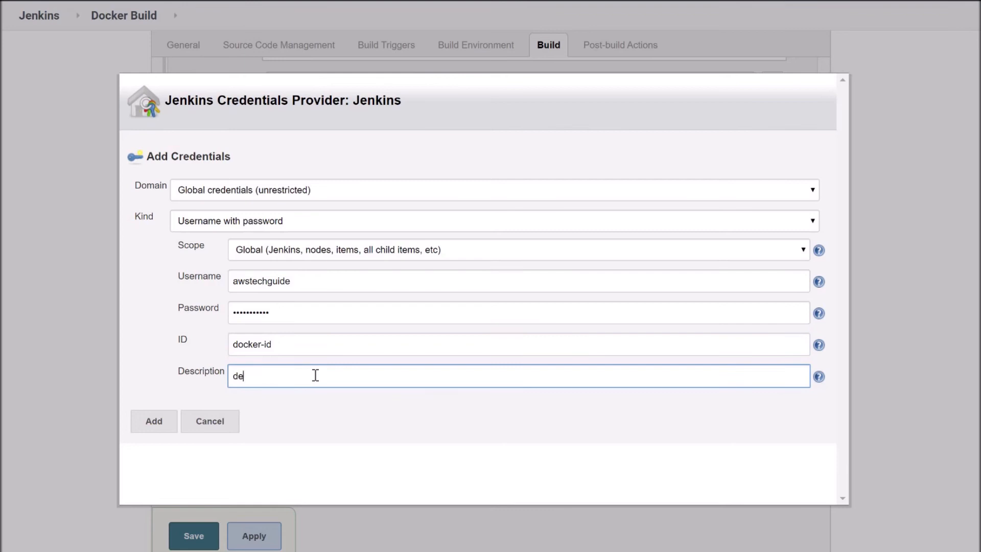
type("sc")
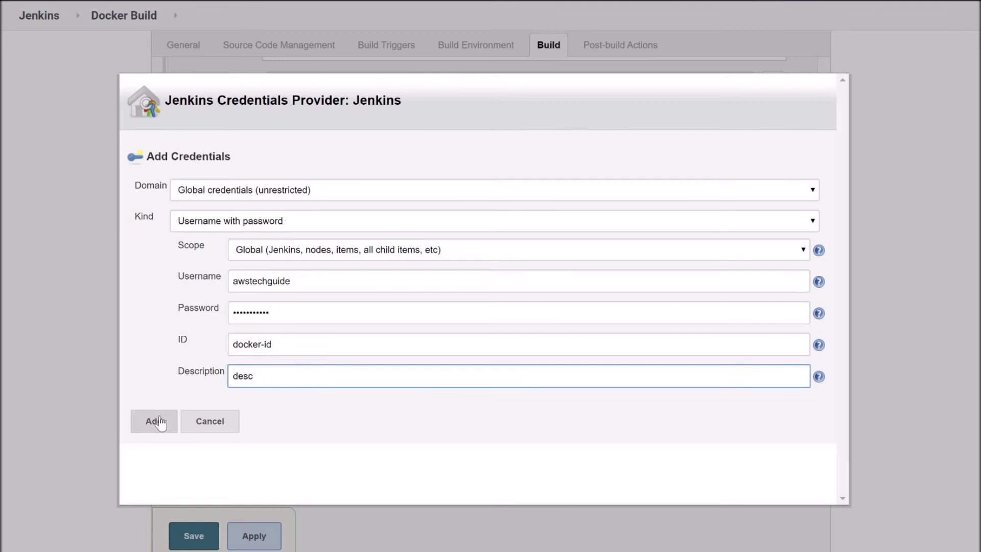
mouse_move(268, 464)
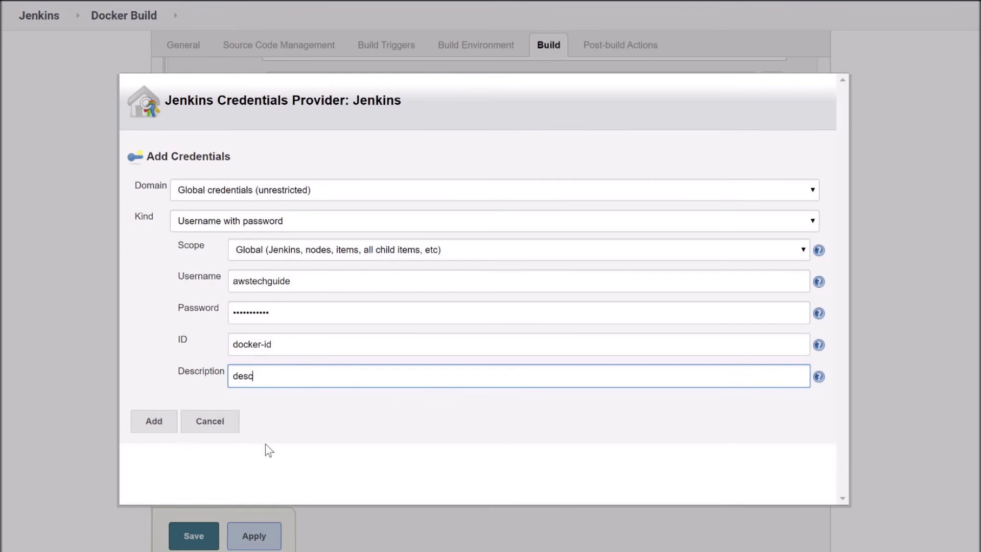
mouse_move(233, 440)
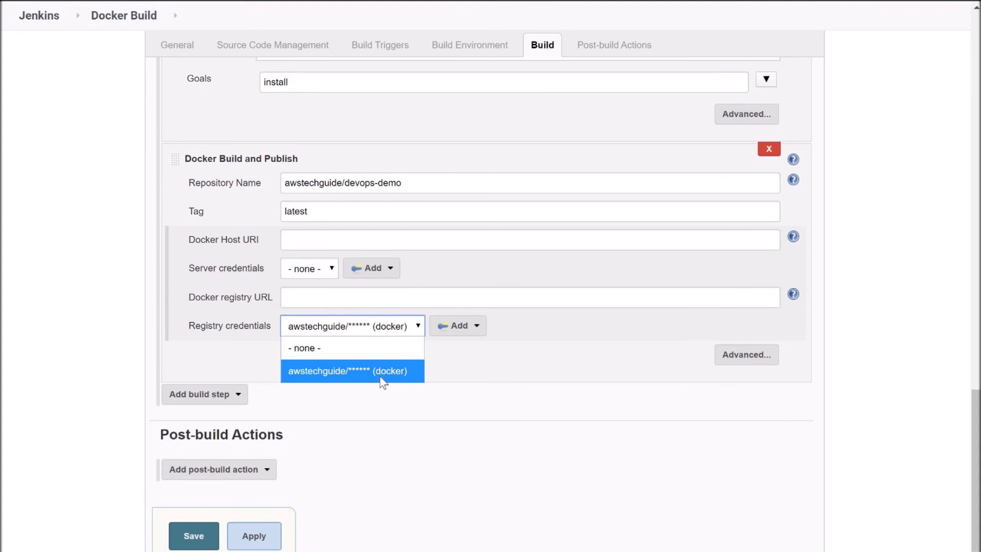
Select the awstechguide/****** registry credential, save the job, and reopen the Docker Build project from the dashboard.
left_click(345, 371)
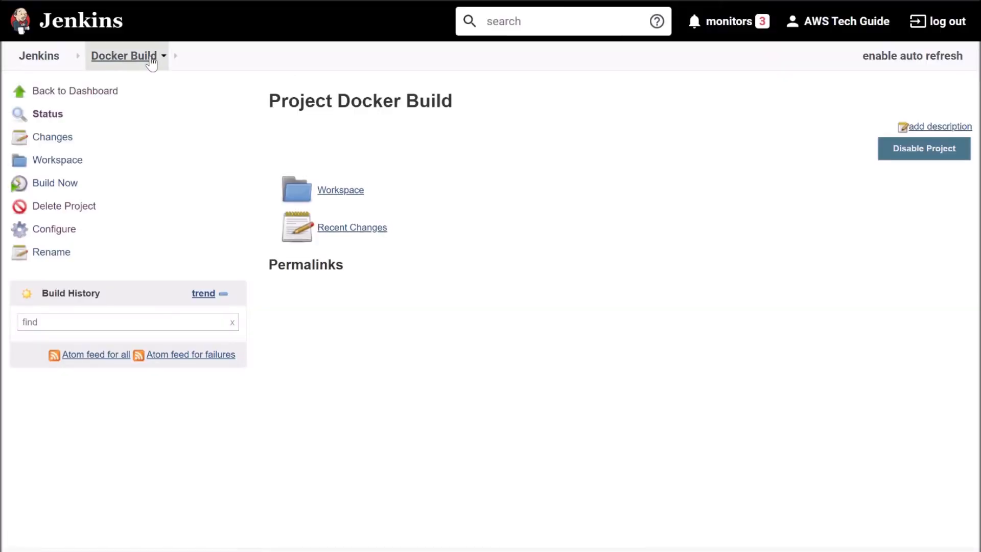
mouse_move(47, 59)
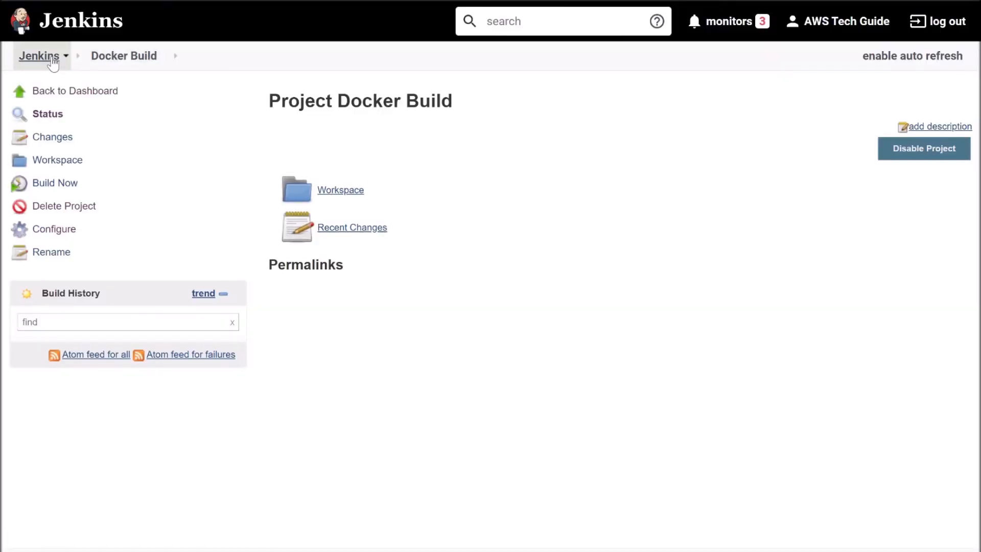
left_click(36, 56)
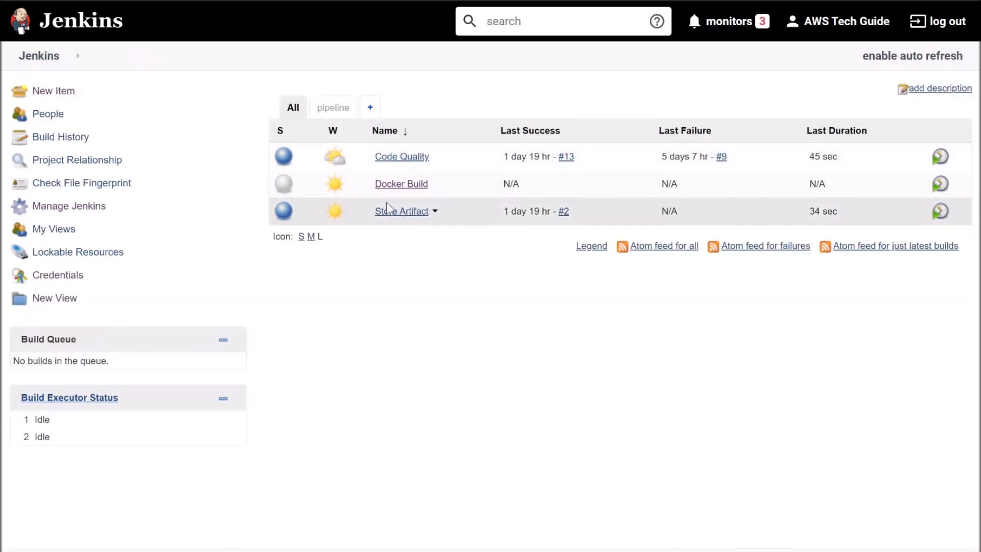
left_click(401, 184)
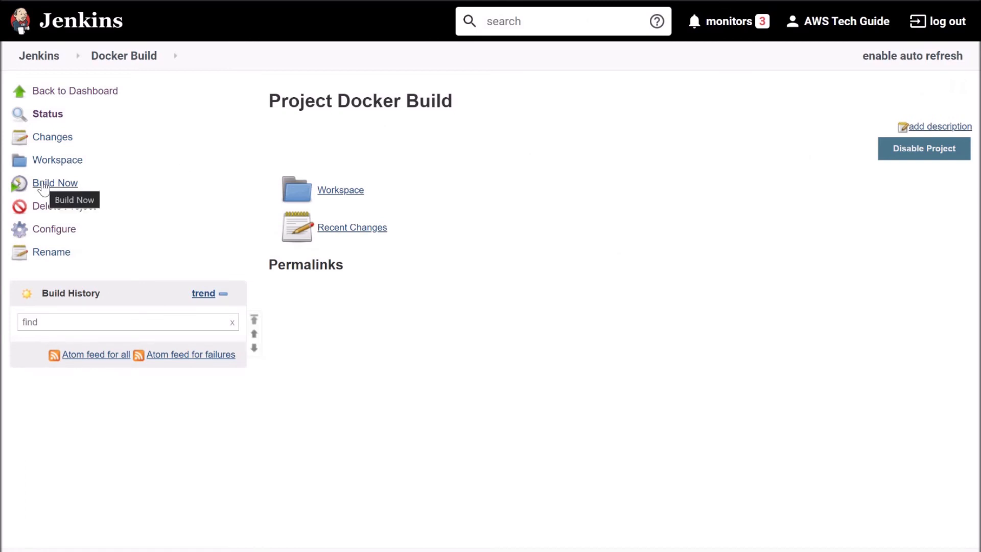
Build the Docker Build job now and follow build #1's console log past Maven success into the Docker image build.
left_click(56, 182)
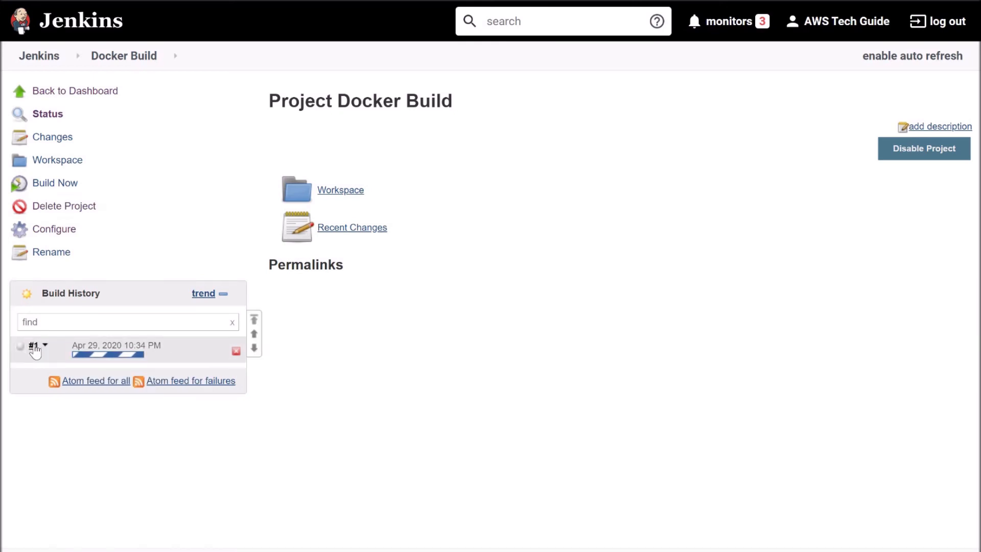
left_click(32, 360)
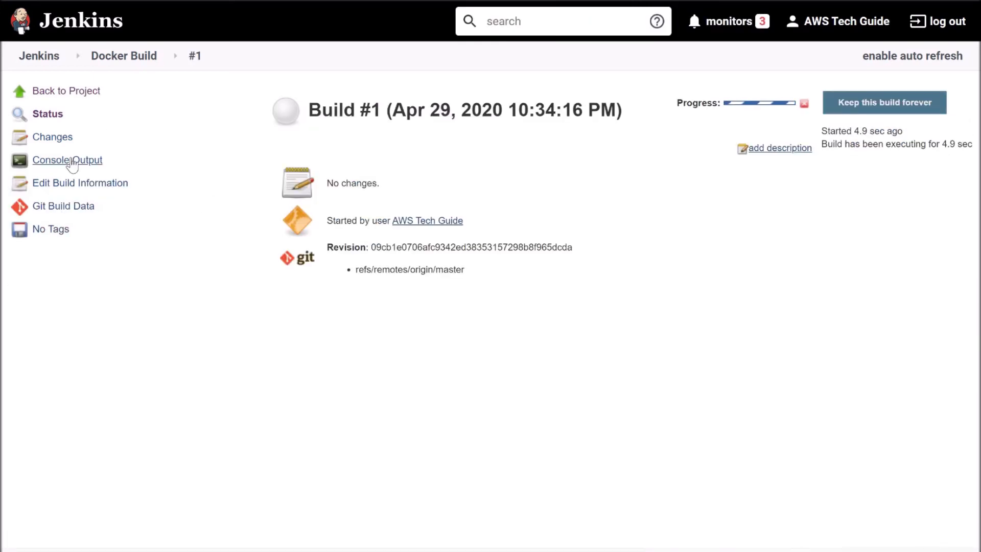
left_click(67, 160)
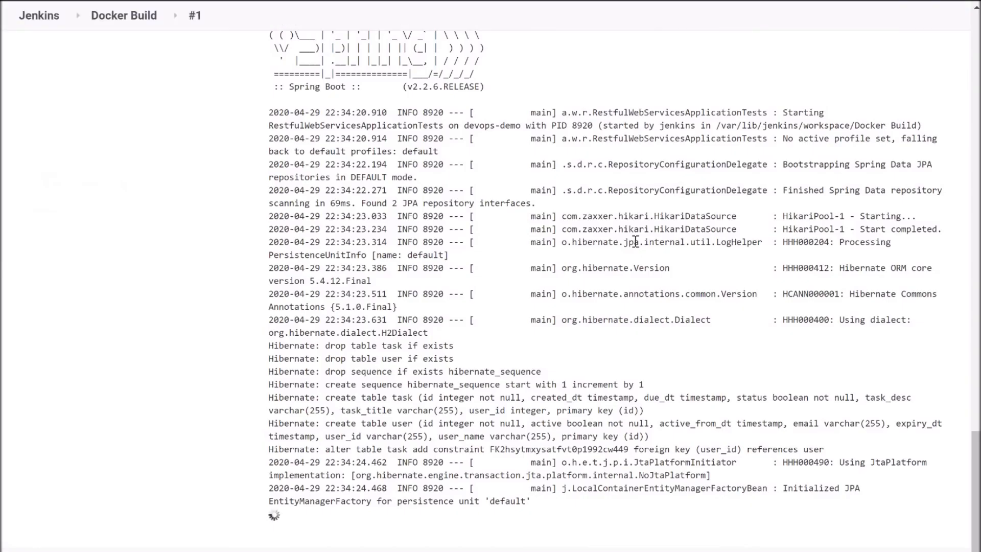
scroll("down", 3)
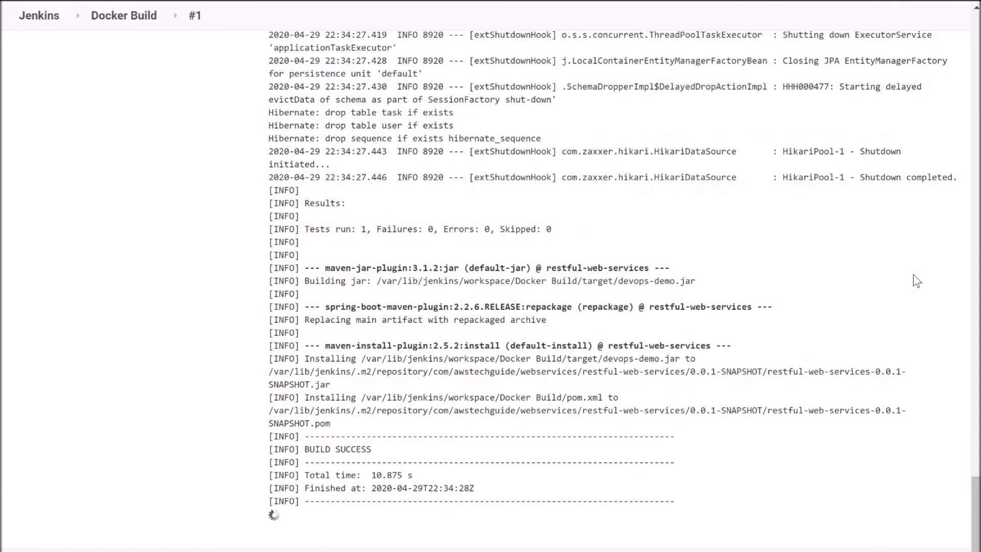
scroll("down", 3)
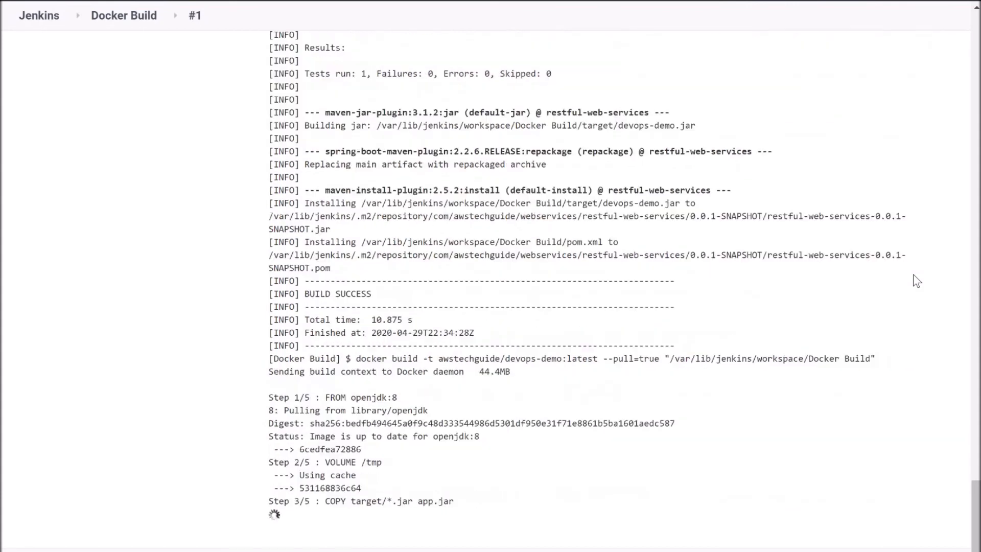
scroll("down", 3)
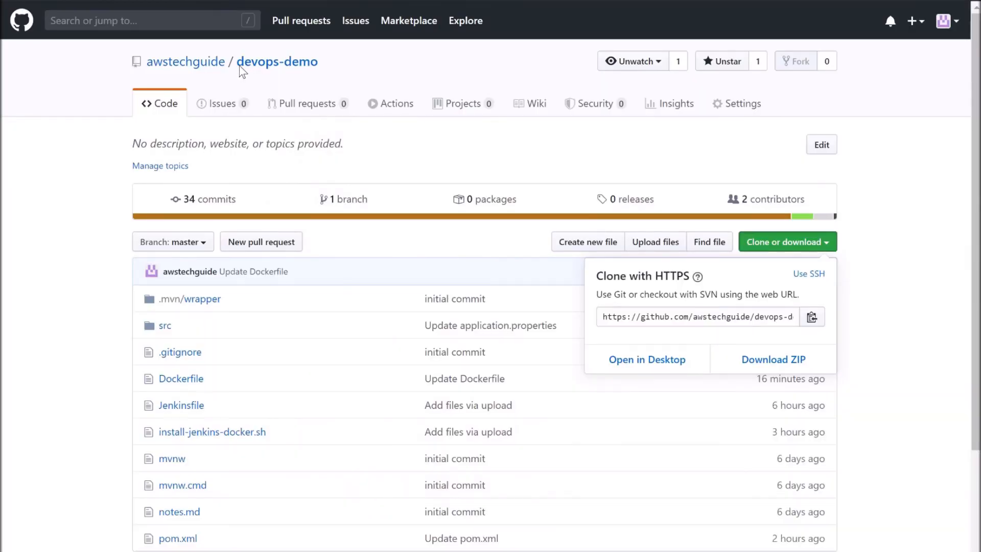
mouse_move(308, 72)
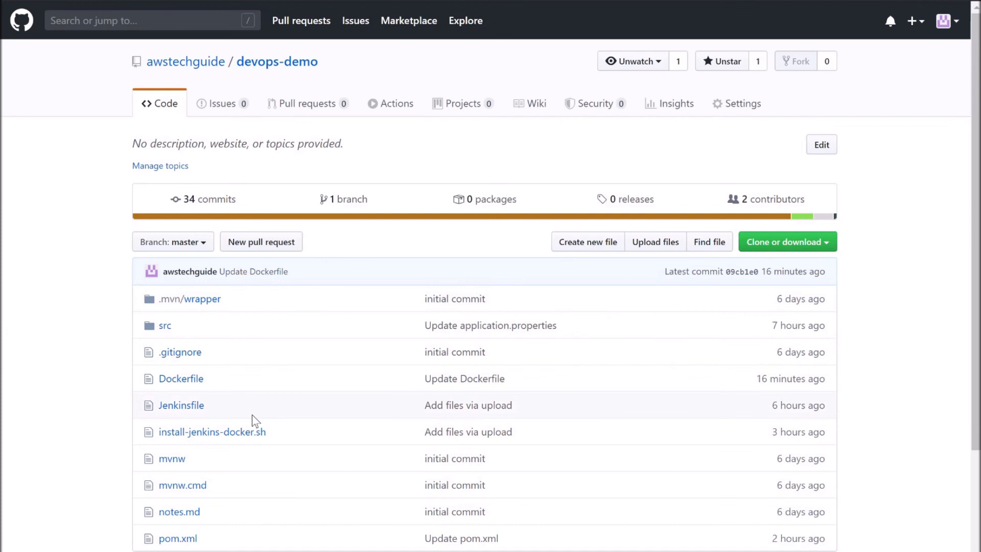
mouse_move(896, 350)
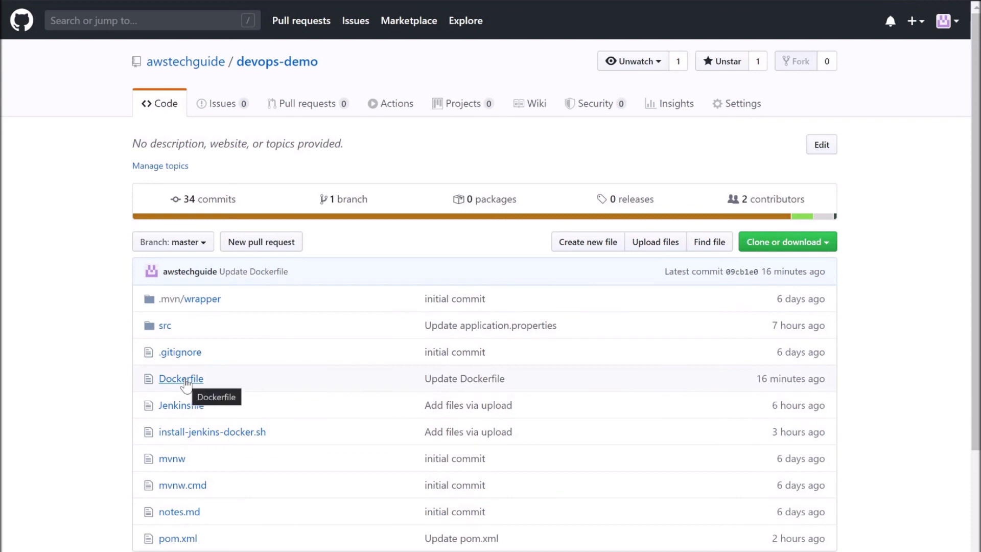
View the devops-demo Dockerfile, based on openjdk:8, exposing port 8282 and running app.jar.
left_click(180, 378)
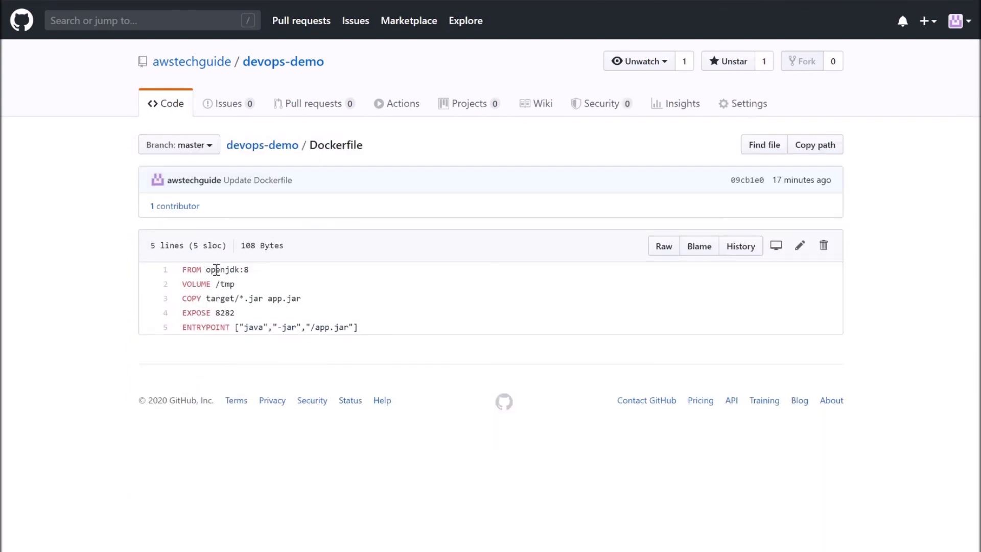
mouse_move(254, 278)
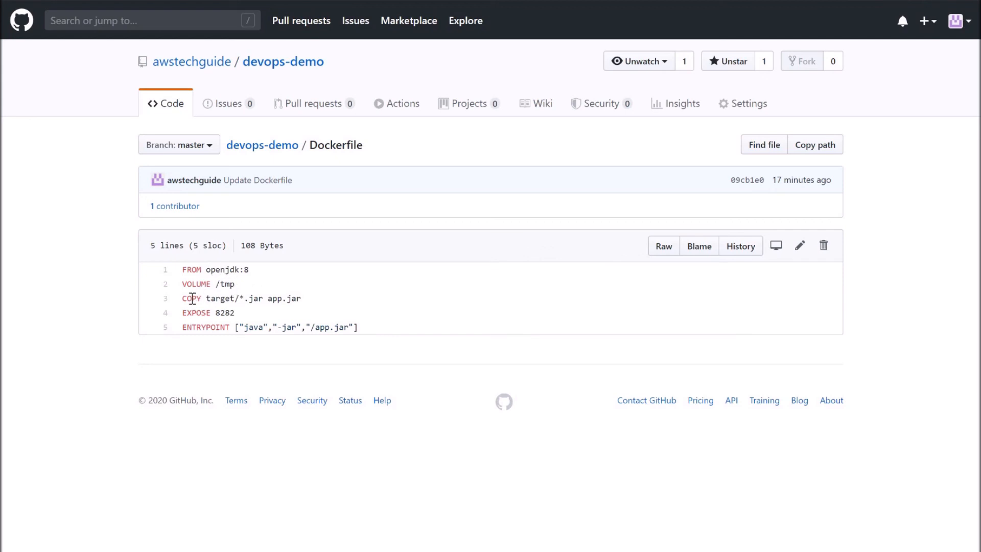
mouse_move(249, 298)
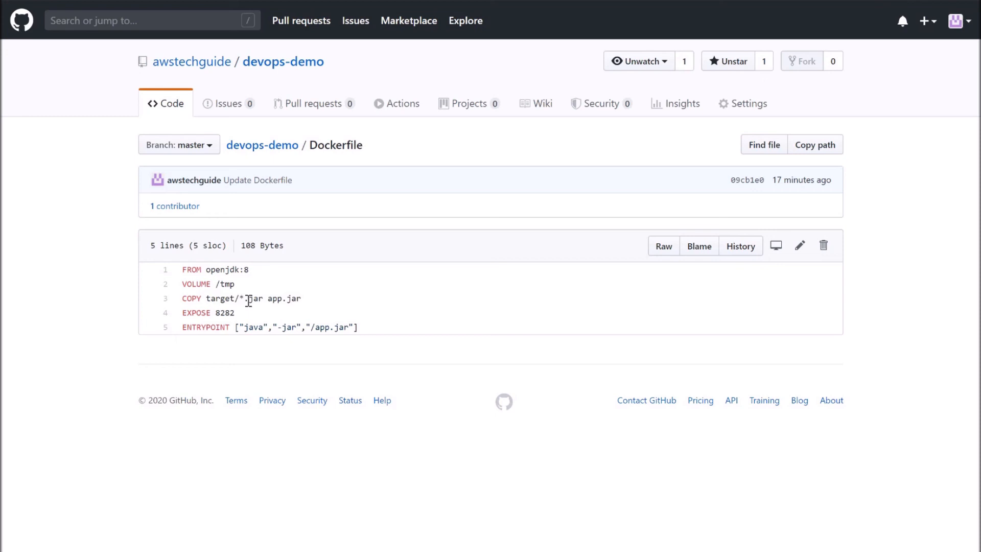
mouse_move(293, 298)
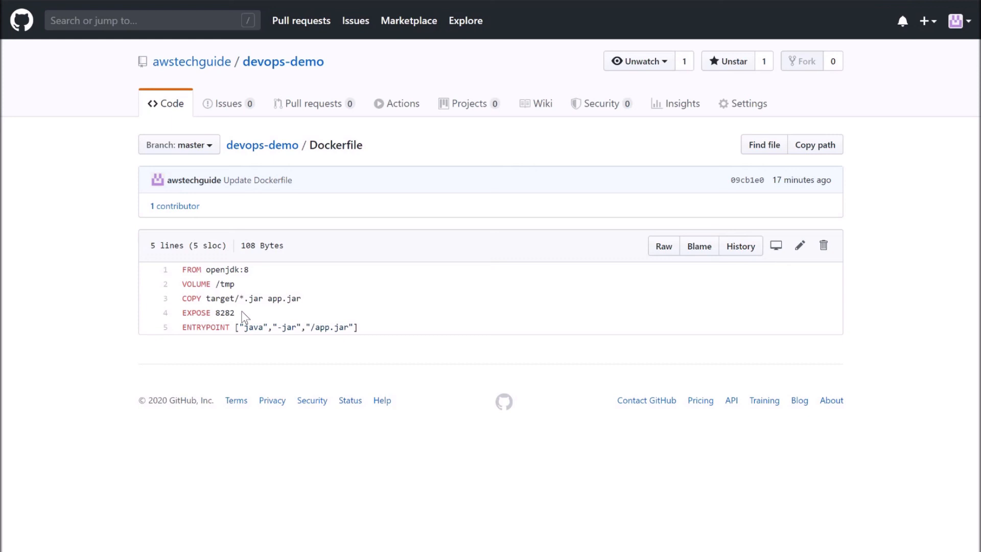
mouse_move(363, 329)
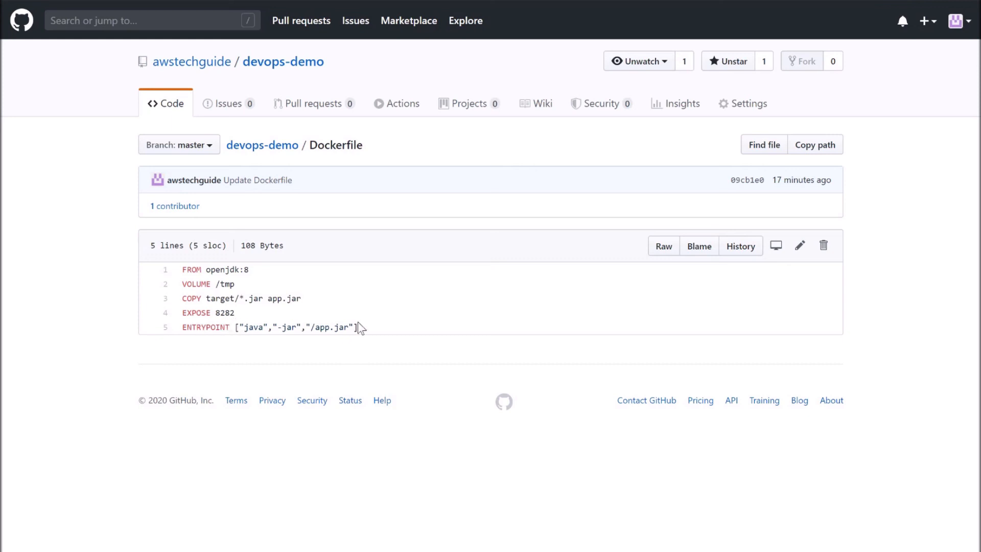
mouse_move(206, 185)
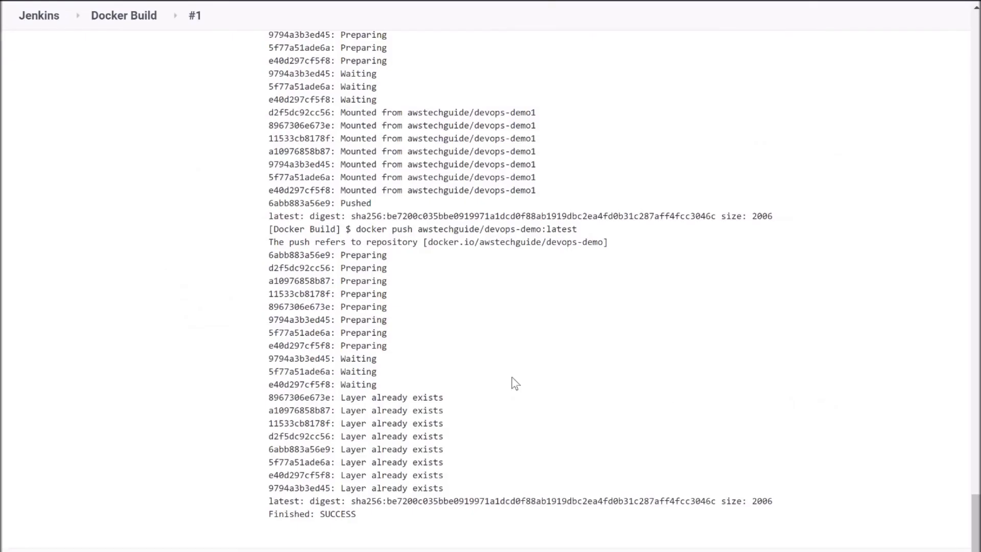
mouse_move(400, 479)
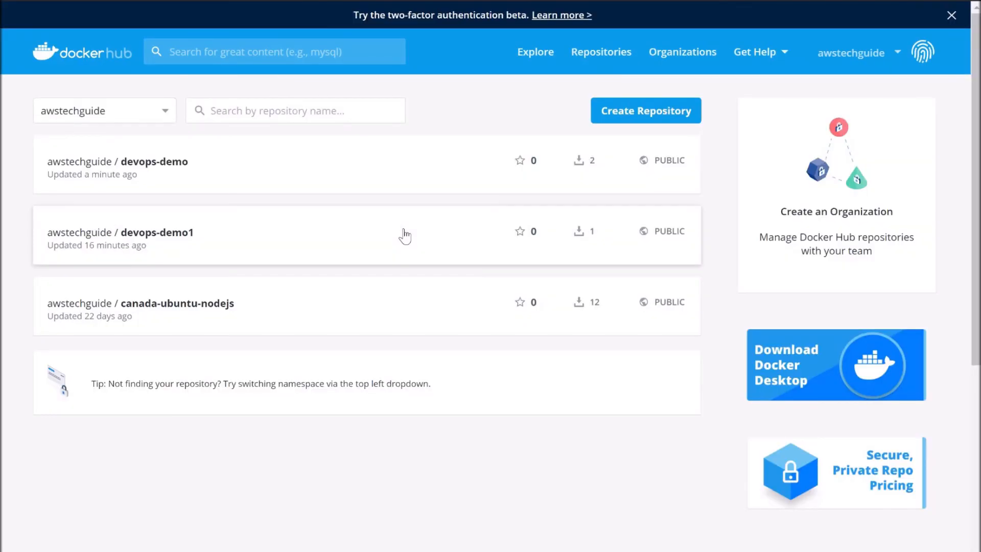
mouse_move(77, 172)
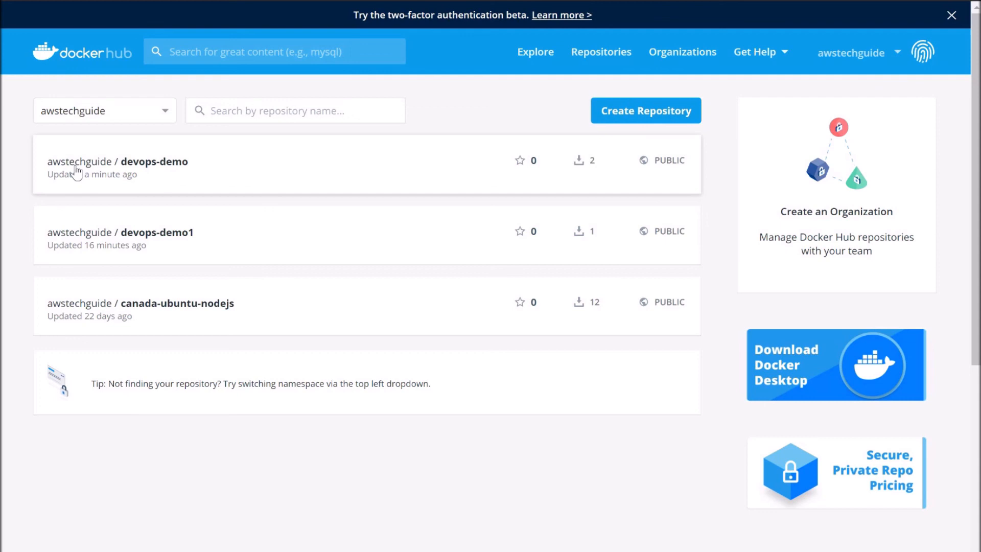
mouse_move(180, 167)
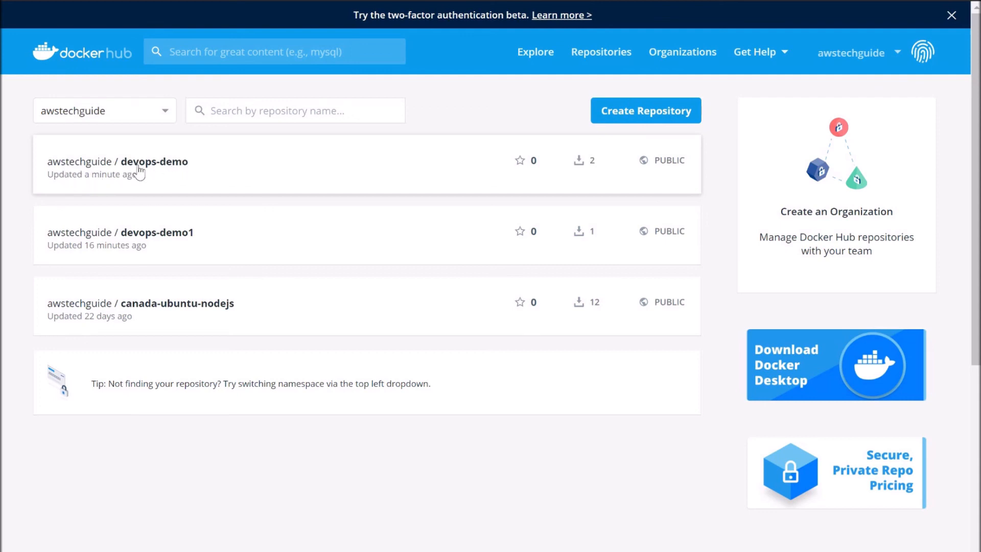
View the awstechguide/devops-demo repository on Docker Hub, updated a minute ago by the push.
left_click(153, 162)
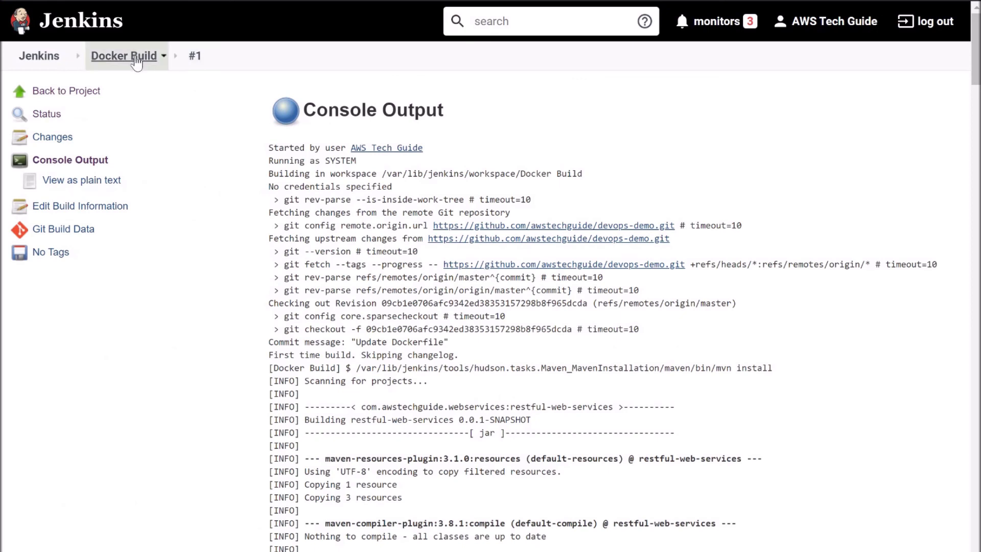
Go back to the Docker Build project page listing successful build #1.
left_click(123, 56)
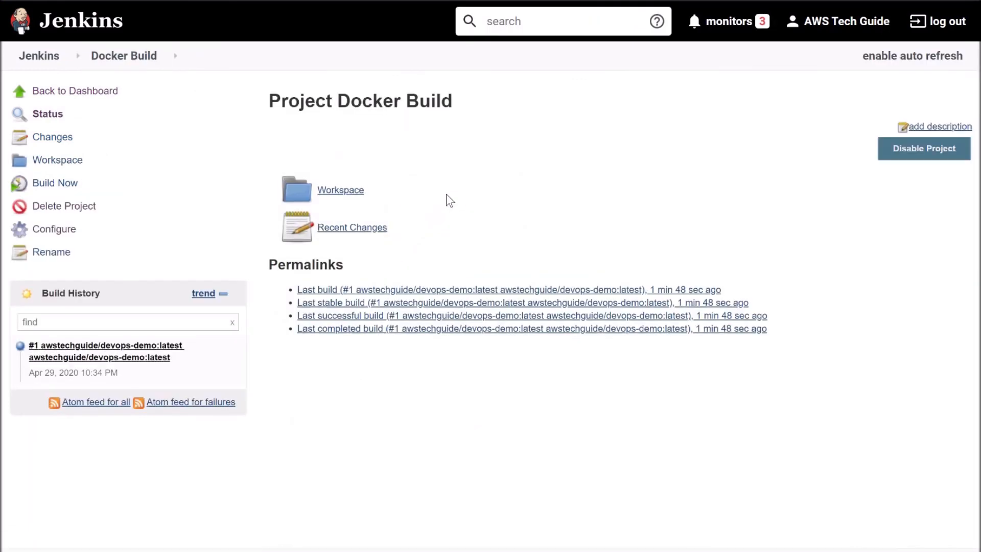